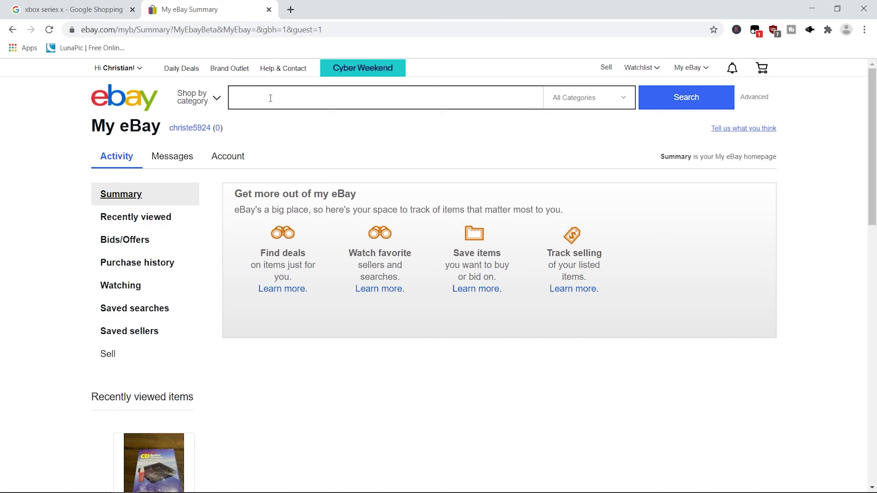
Step: Search eBay for 'super mario 3d all stars' via the search suggestion
click(385, 98)
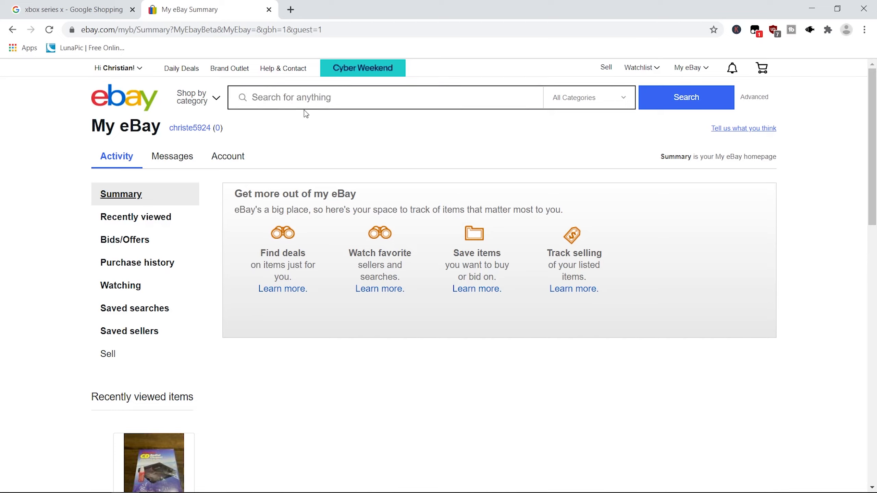
click(385, 97)
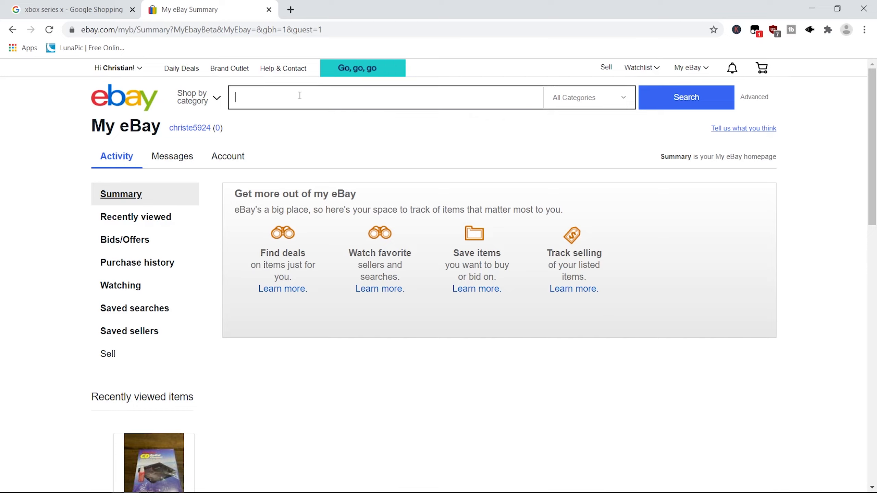
text(super mar)
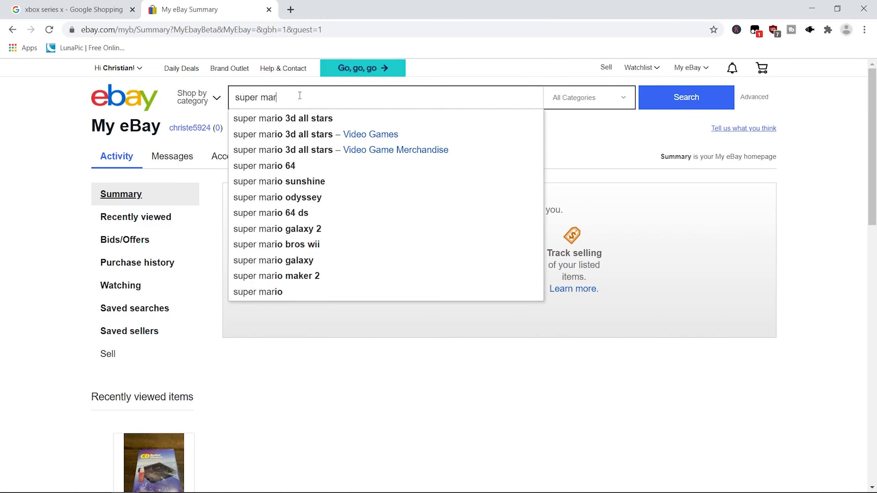
click(282, 118)
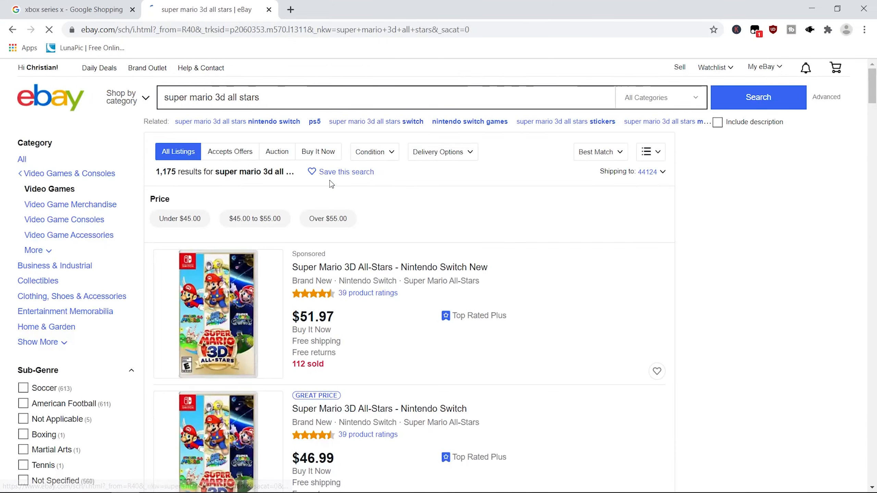
scroll(down, 3)
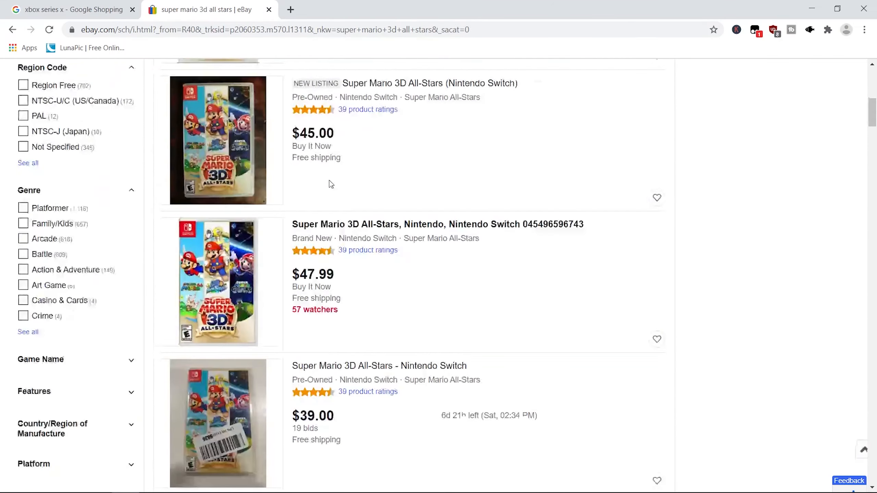
scroll(down, 3)
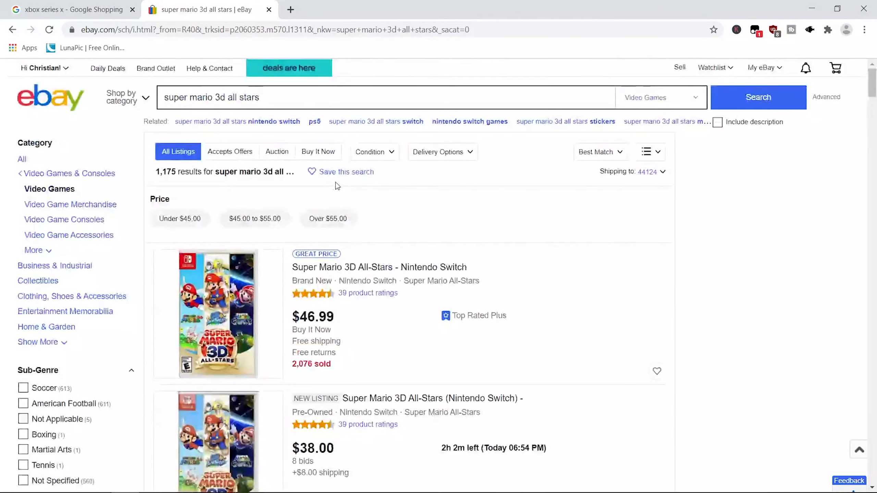
Step: Sort the results by Price + Shipping: highest first
click(596, 152)
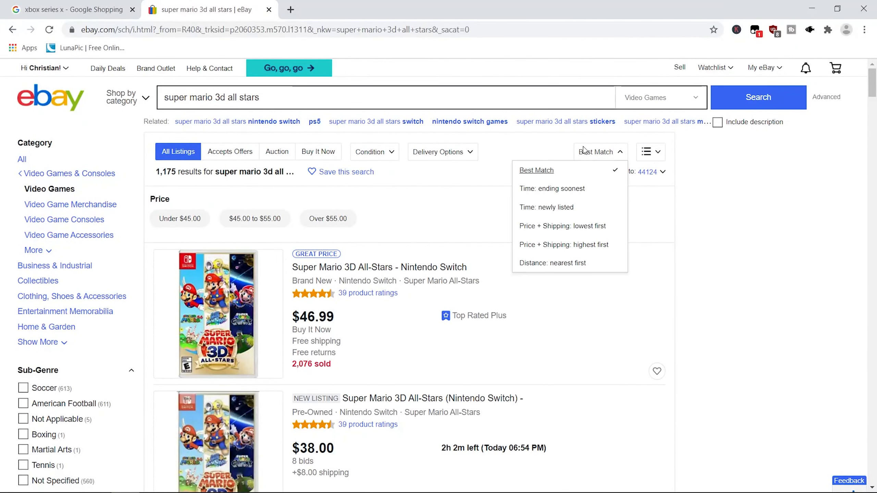
mouse_move(564, 244)
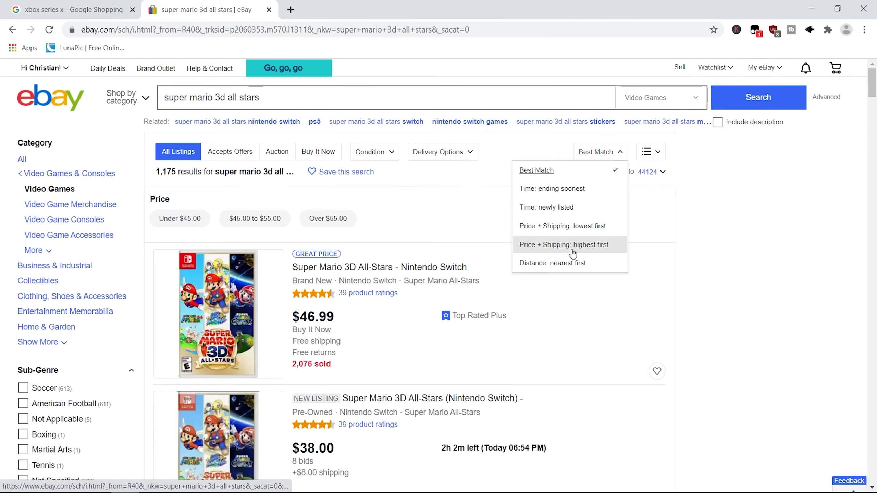
click(563, 245)
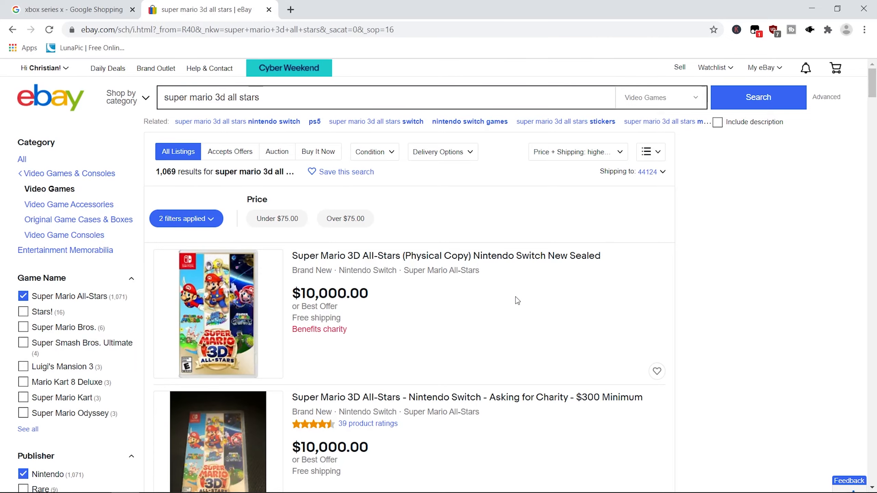
scroll(down, 3)
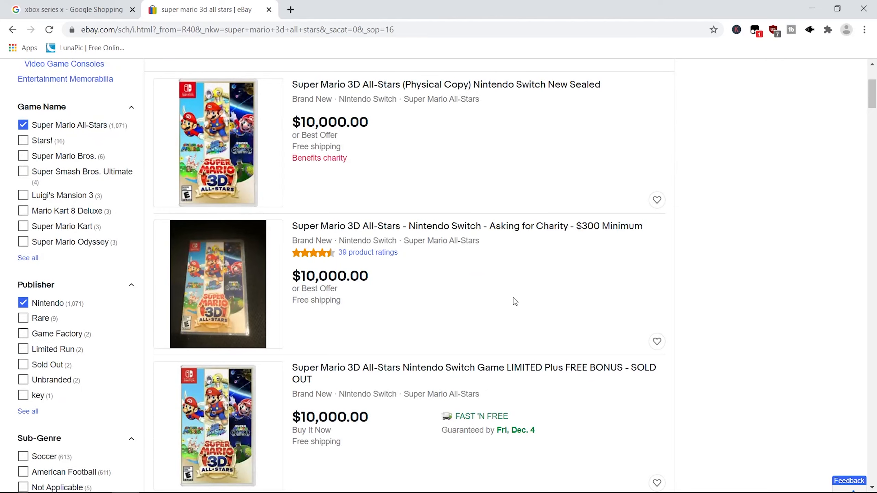
mouse_move(509, 374)
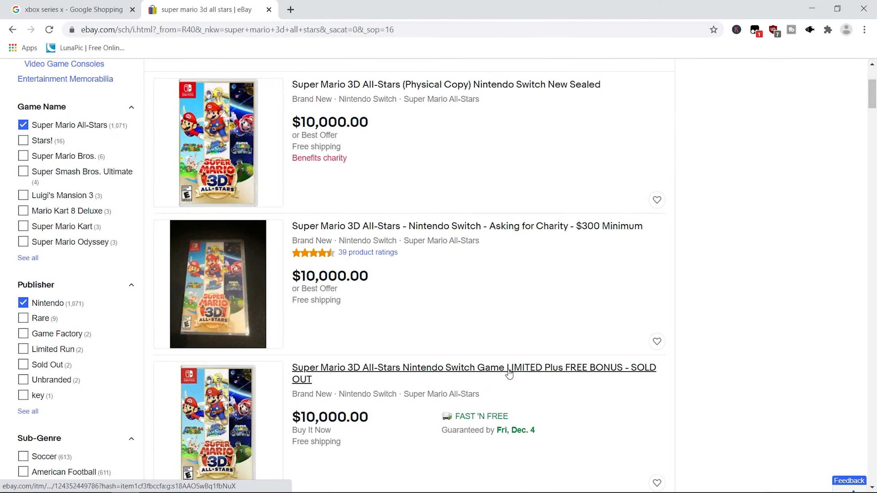
scroll(down, 3)
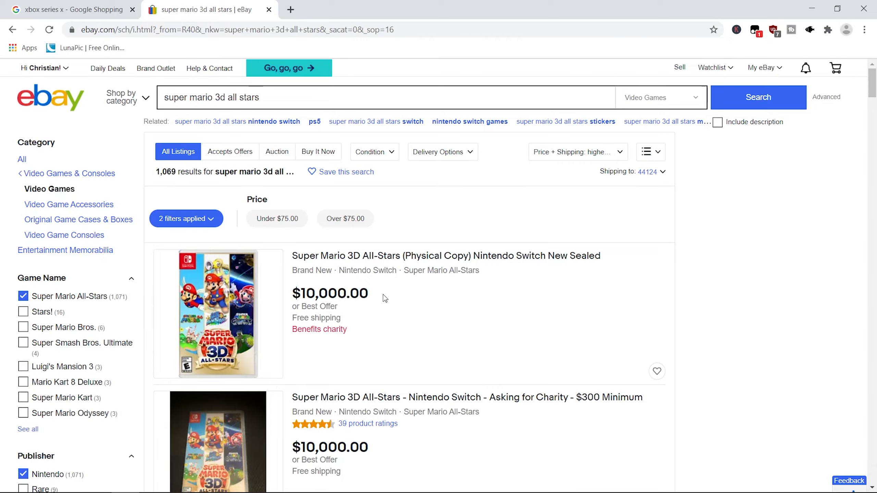
scroll(down, 3)
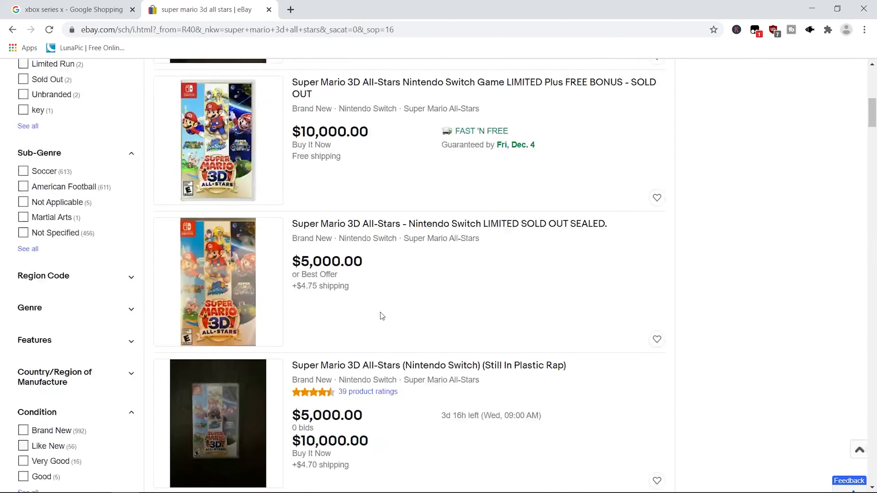
scroll(down, 3)
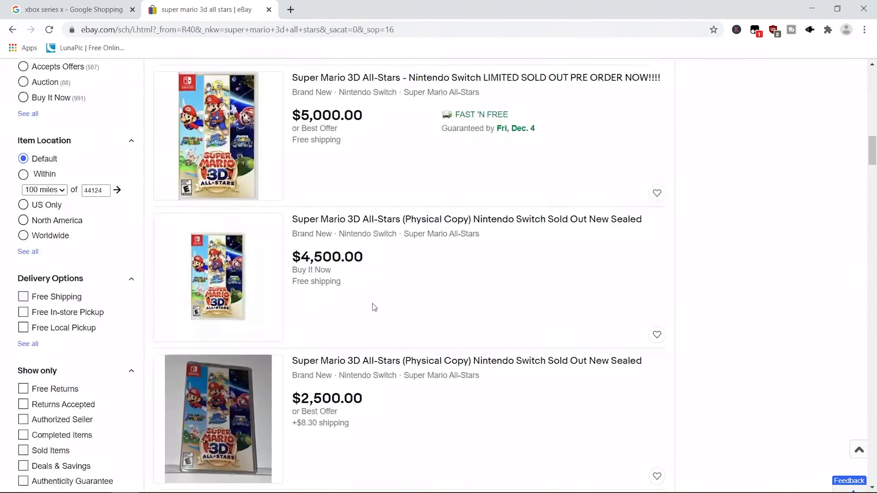
scroll(down, 3)
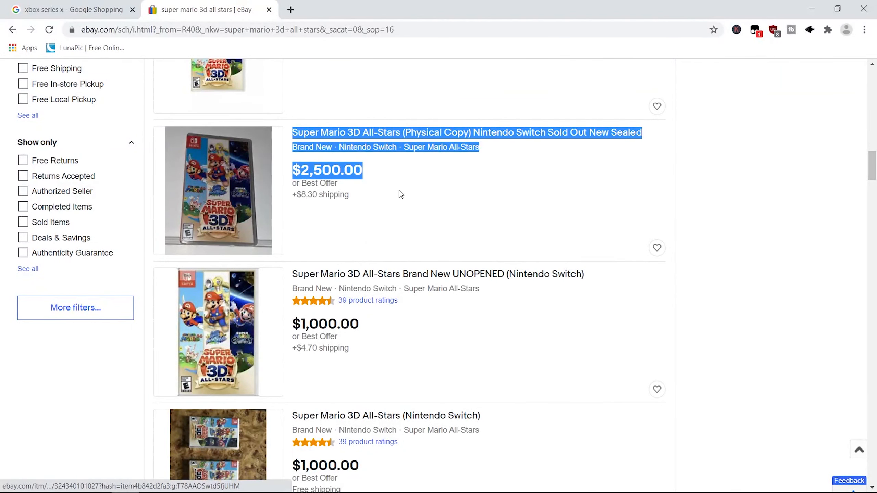
scroll(down, 3)
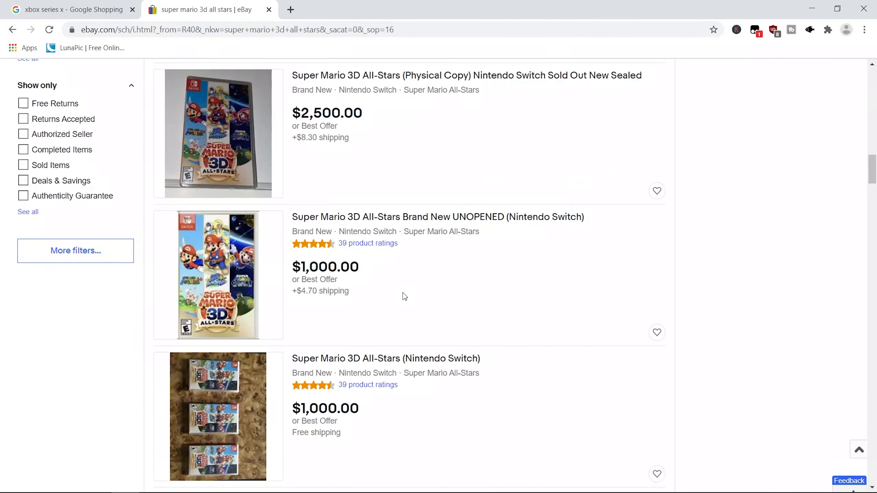
mouse_move(408, 270)
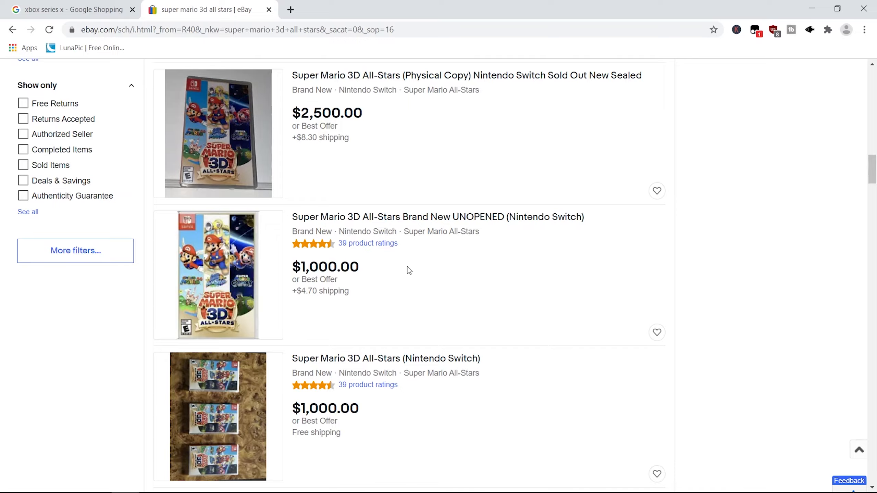
scroll(down, 3)
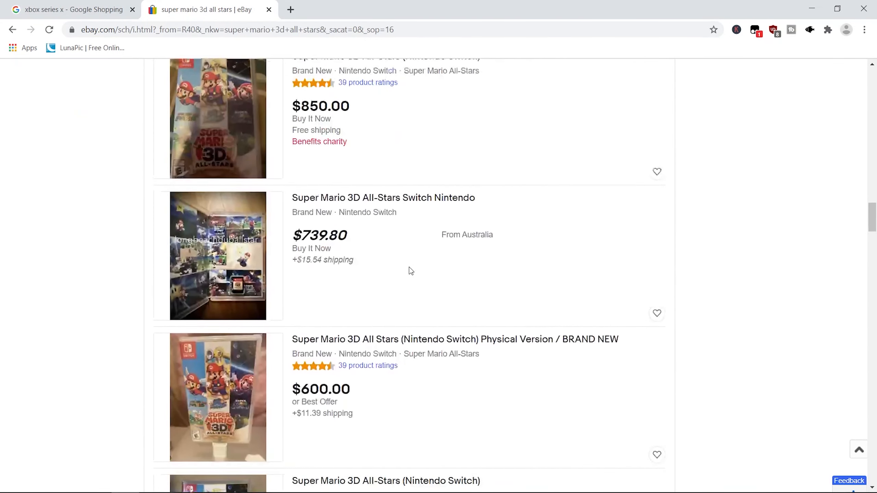
scroll(down, 3)
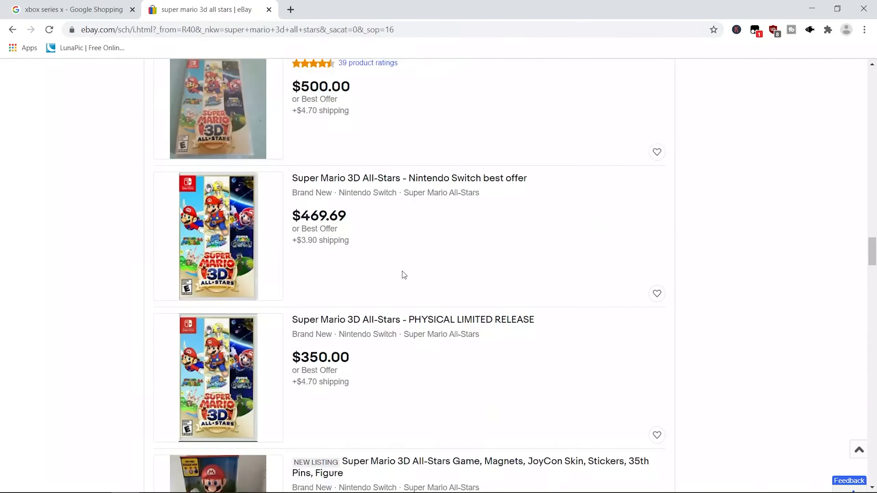
scroll(down, 3)
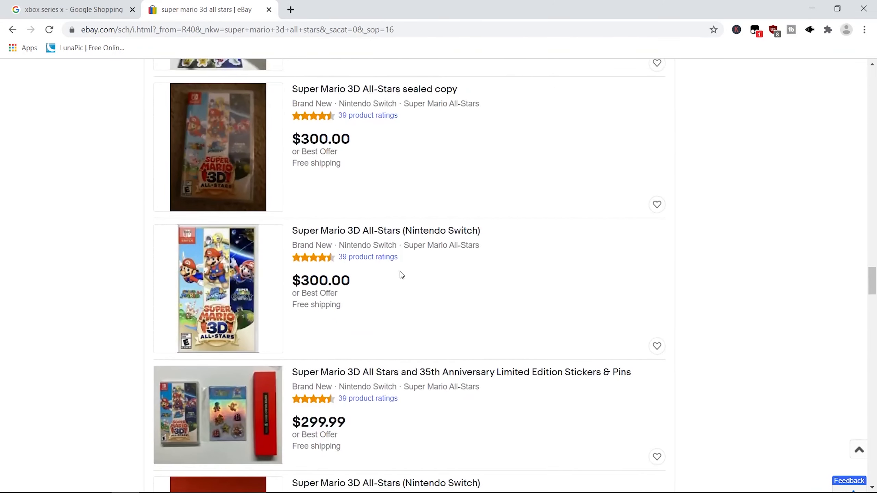
scroll(down, 3)
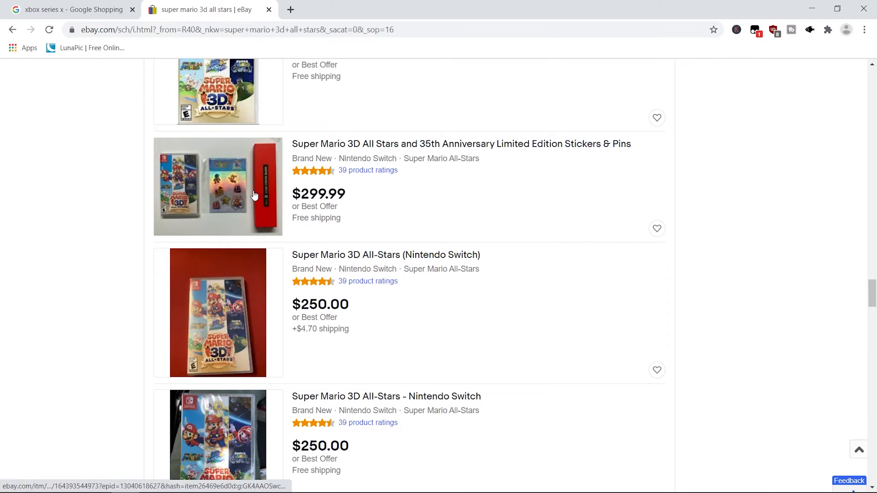
scroll(down, 3)
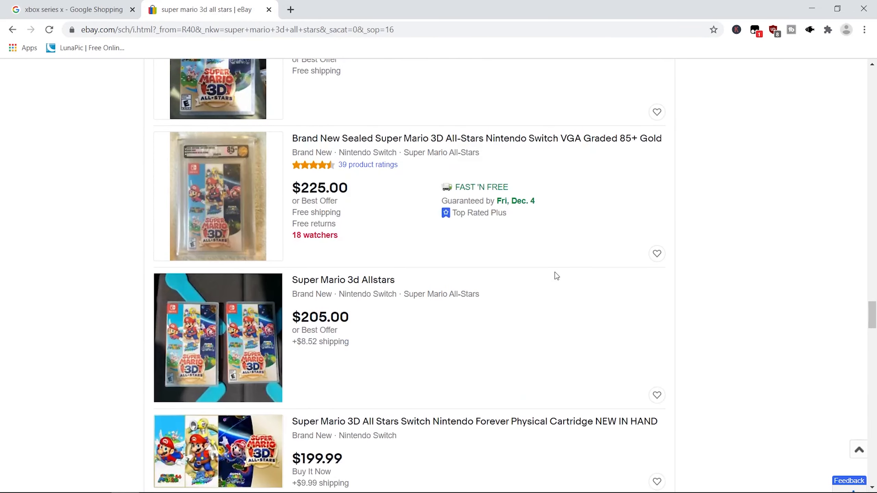
scroll(down, 3)
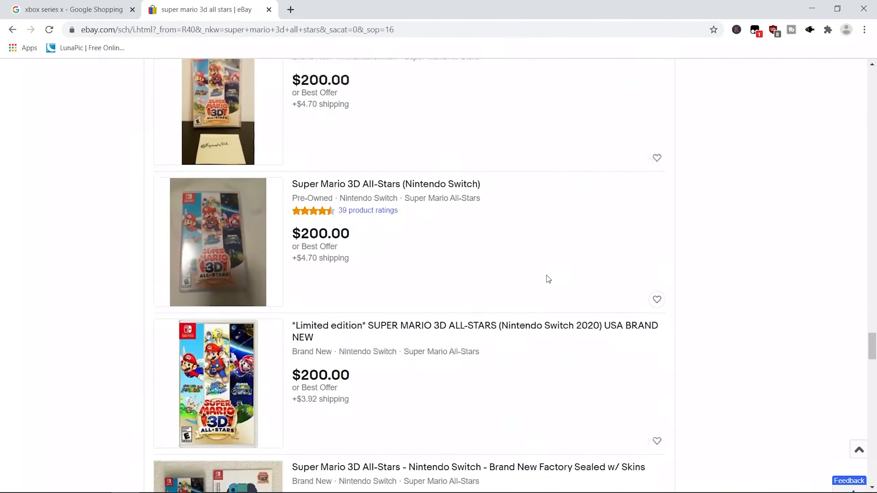
scroll(down, 3)
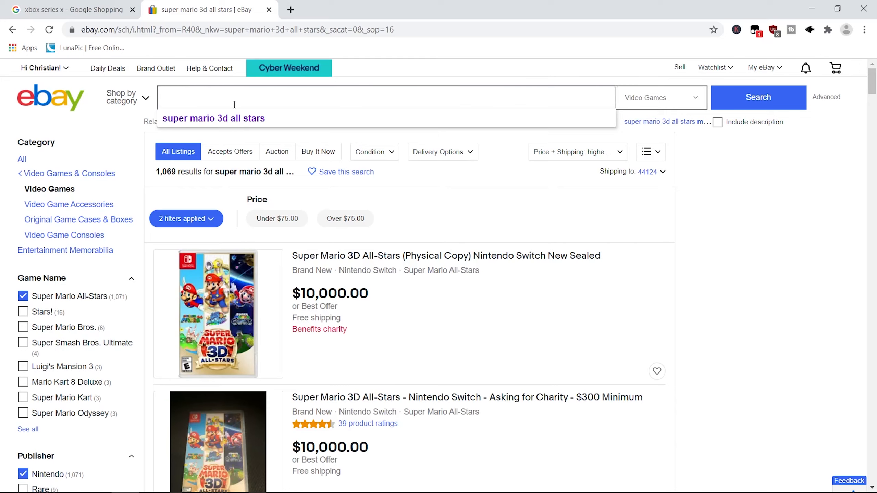
text(x)
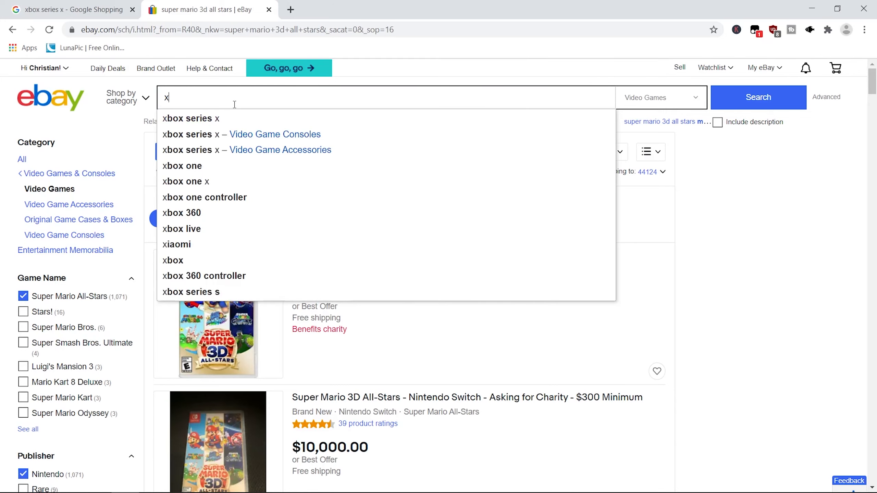
click(190, 118)
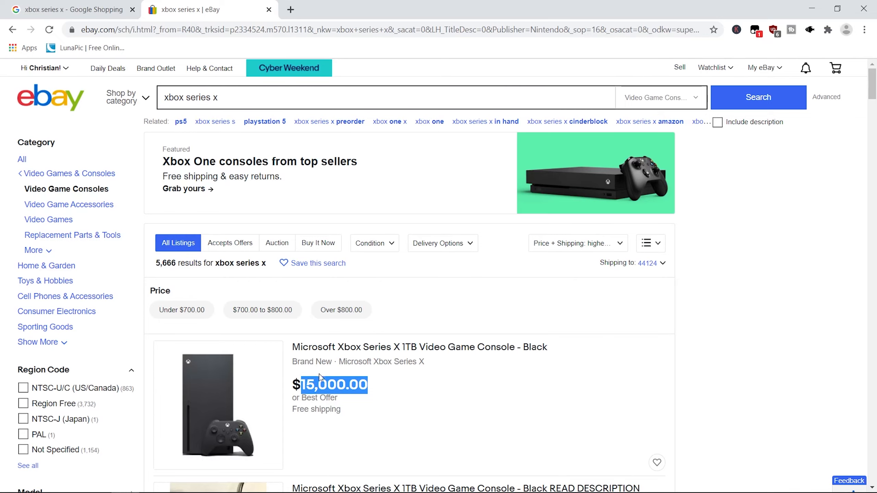
scroll(down, 3)
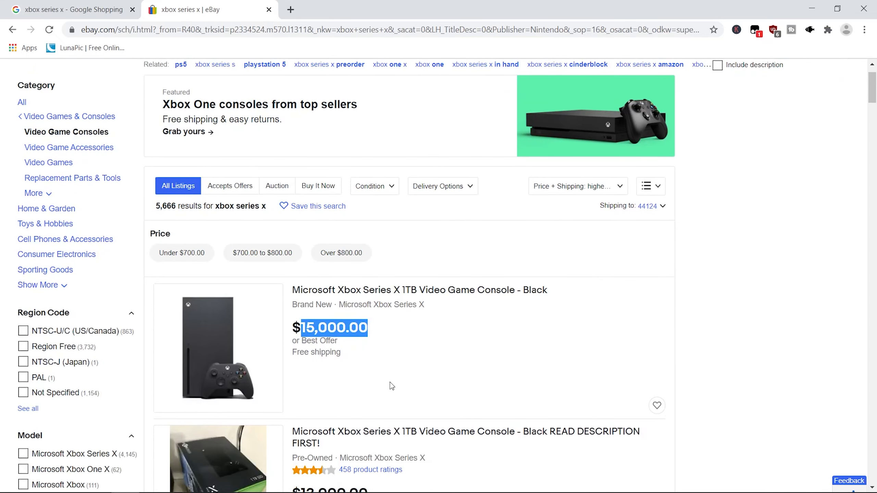
scroll(down, 3)
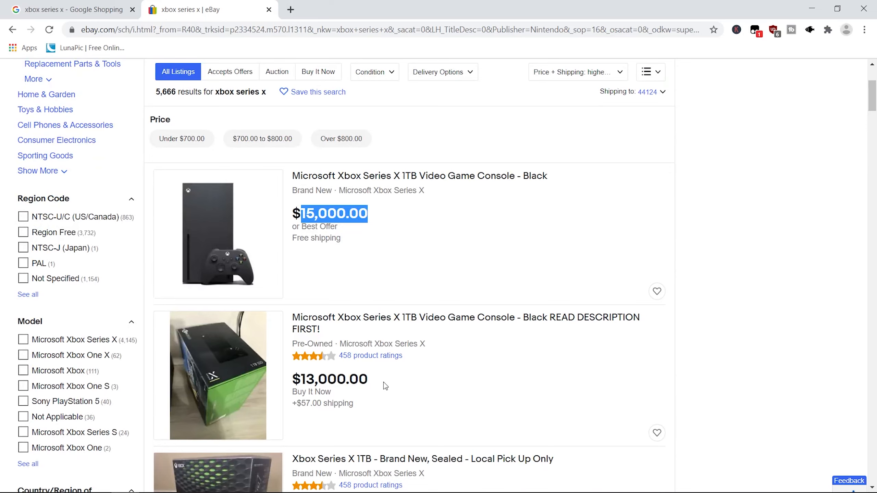
scroll(down, 3)
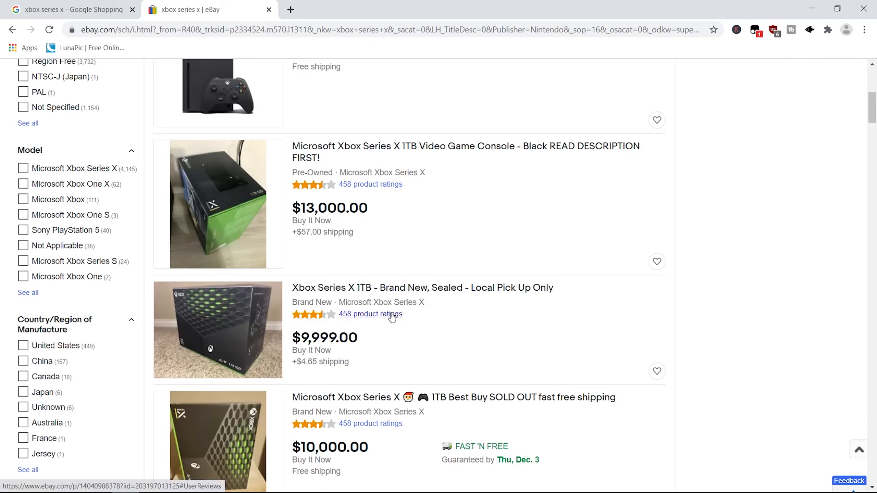
mouse_move(373, 317)
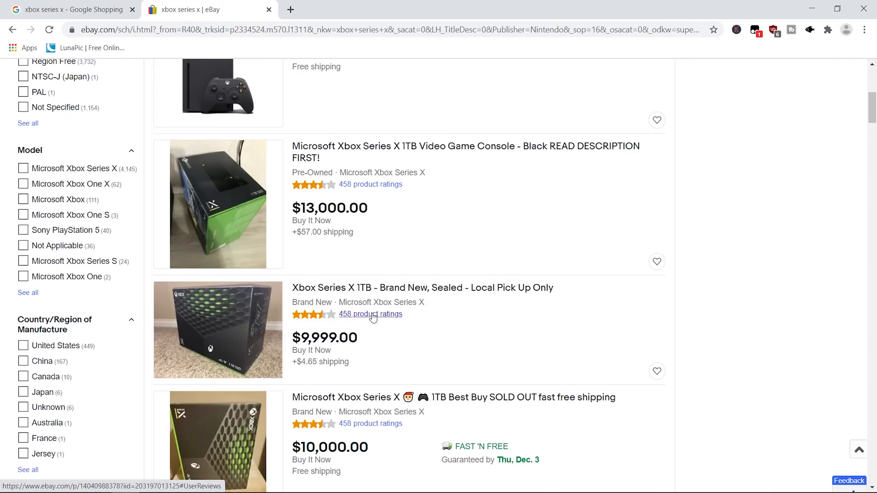
mouse_move(363, 334)
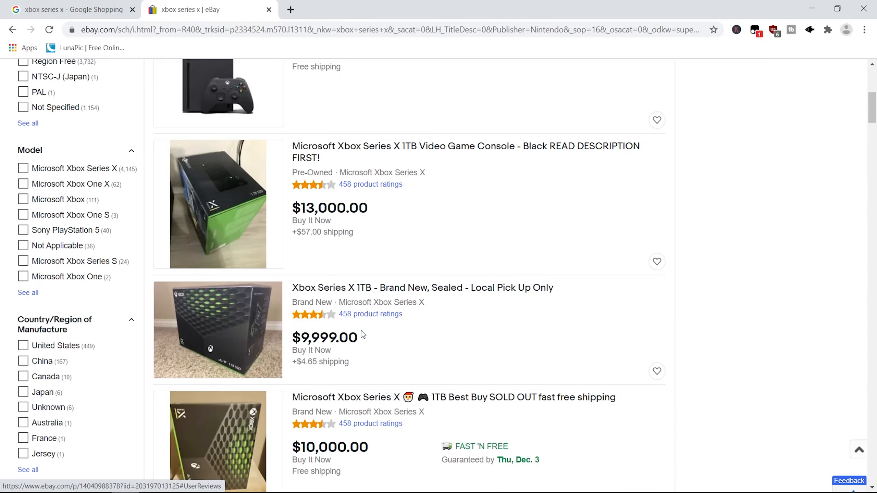
scroll(down, 3)
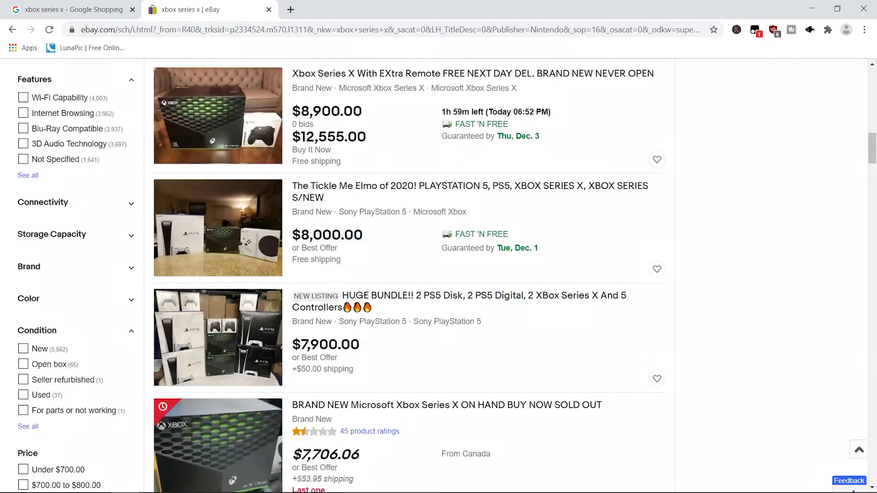
scroll(down, 3)
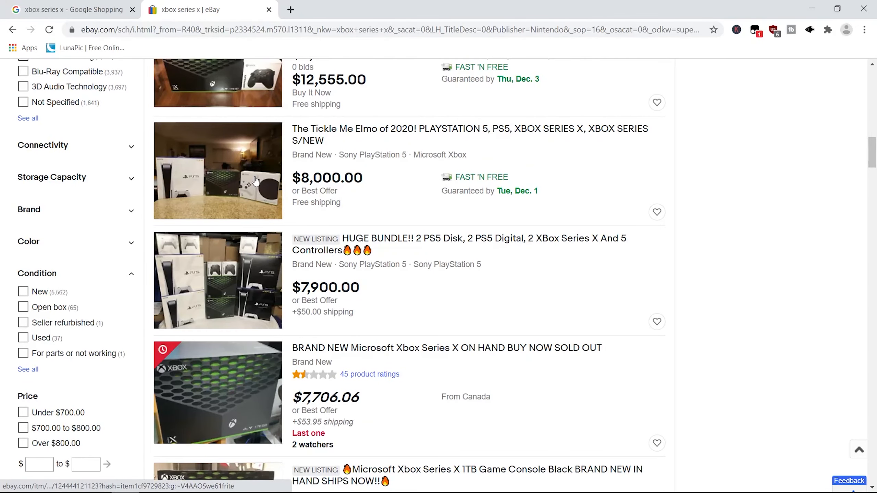
scroll(down, 3)
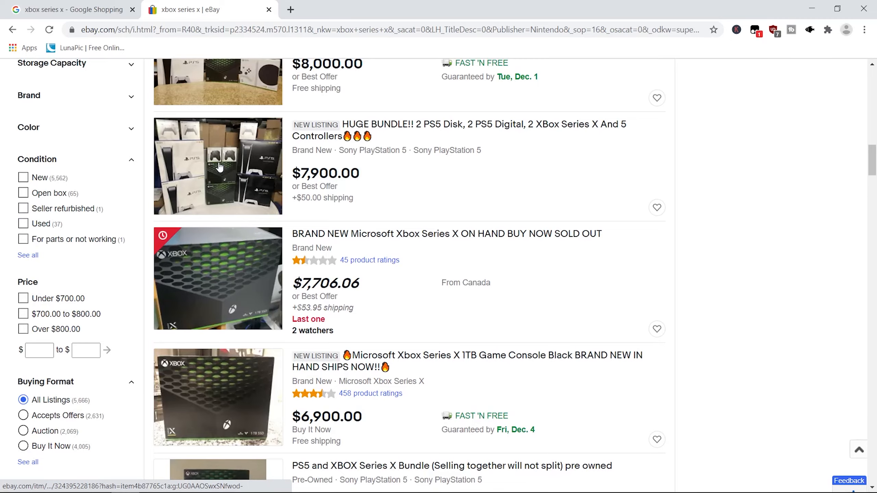
scroll(down, 3)
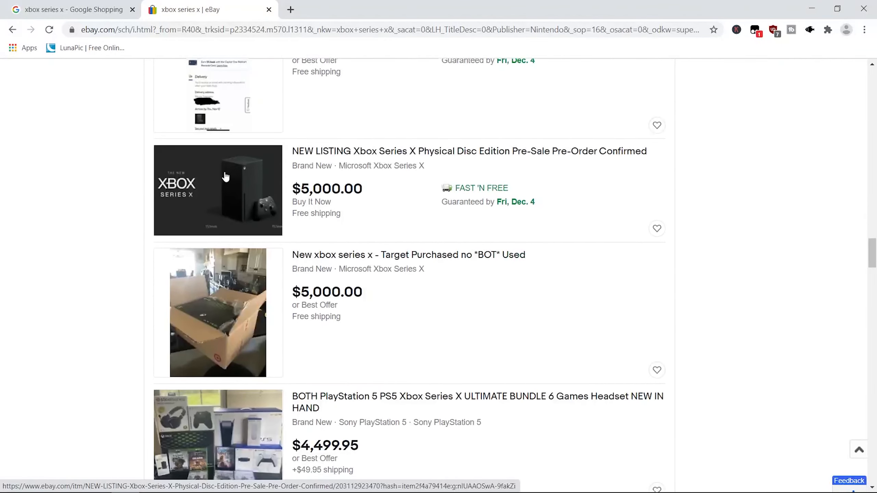
scroll(down, 3)
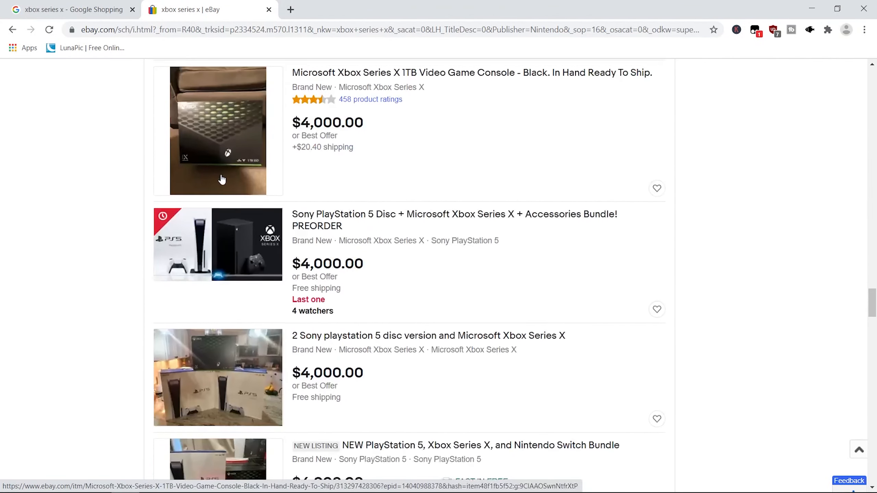
scroll(down, 3)
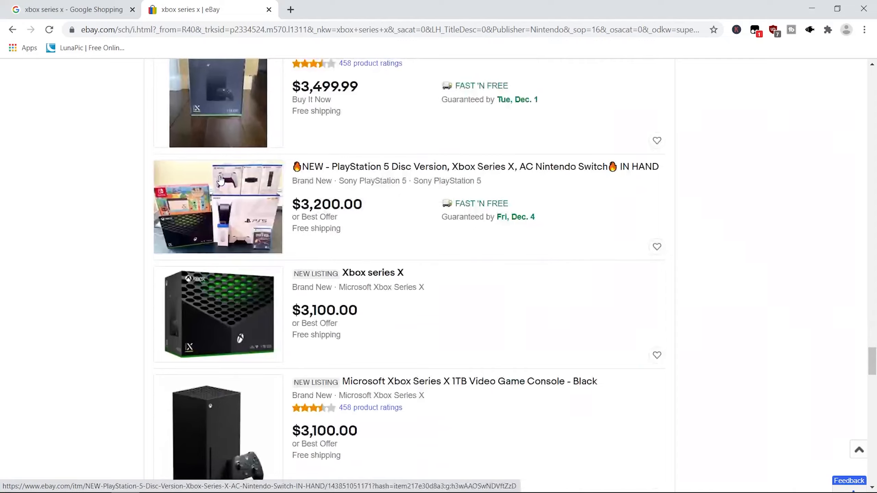
scroll(down, 3)
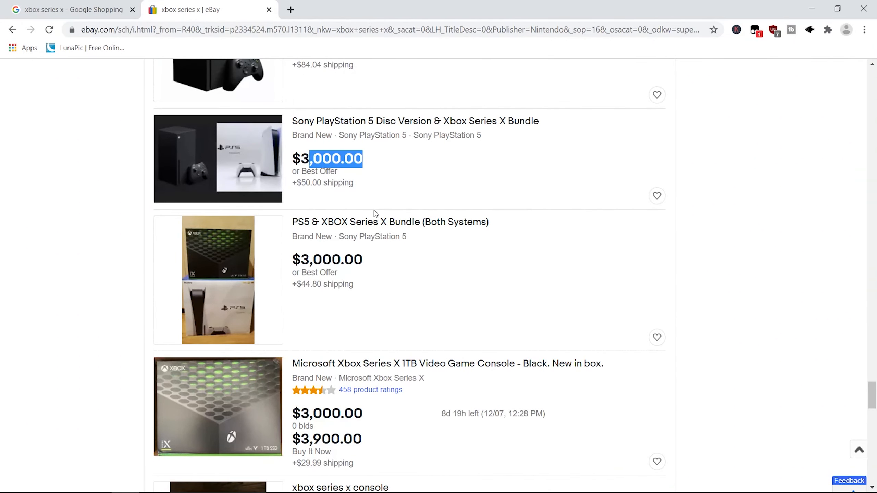
scroll(down, 3)
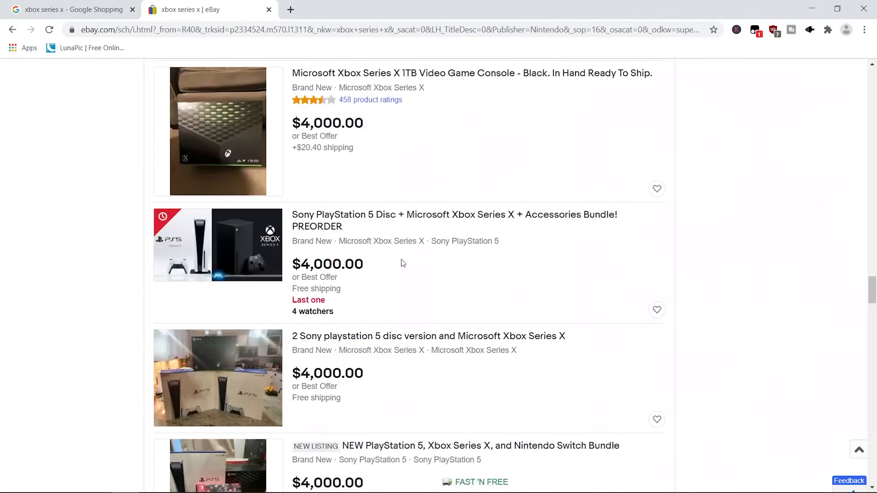
scroll(down, 3)
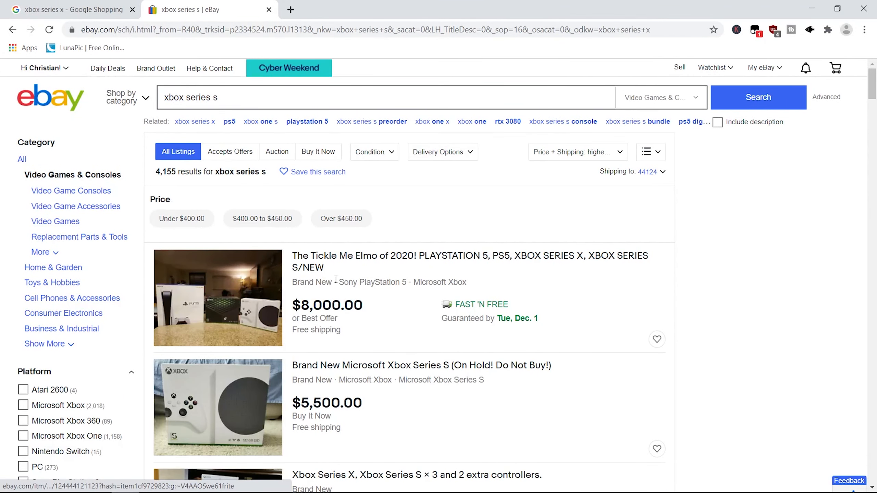
Step: Scroll through the priciest Xbox Series S listings down to roughly $1,000
scroll(down, 3)
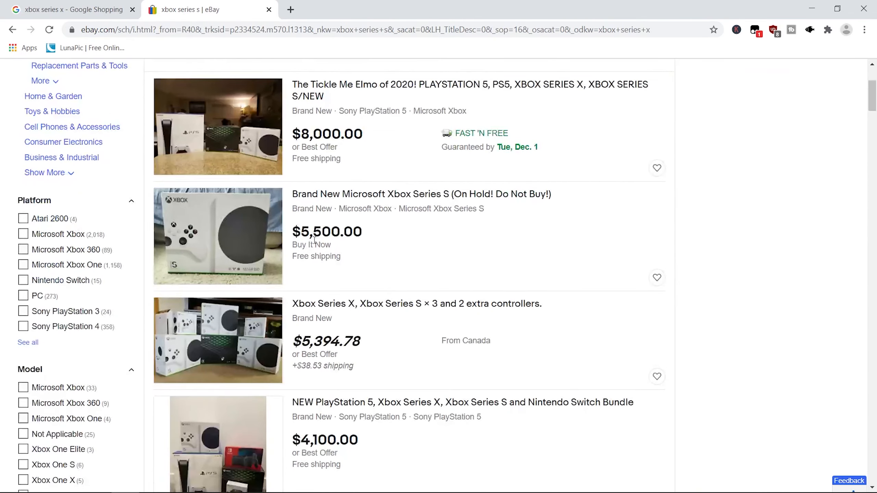
scroll(down, 3)
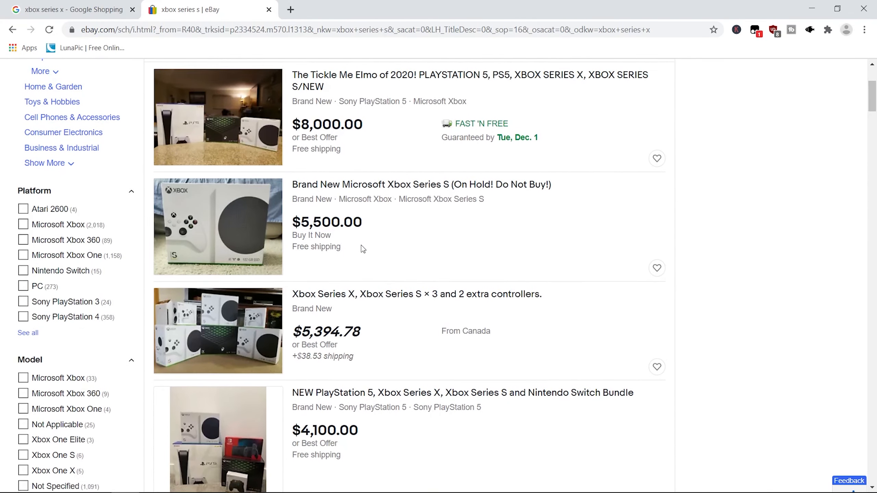
scroll(down, 3)
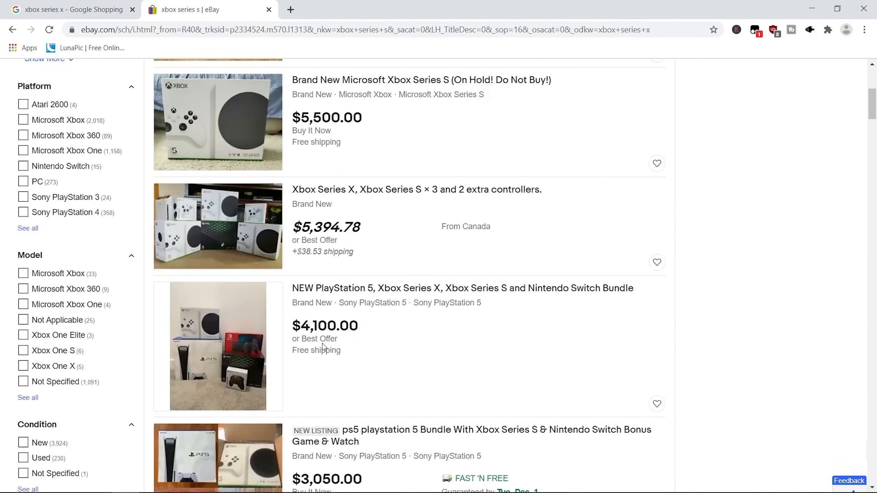
scroll(down, 3)
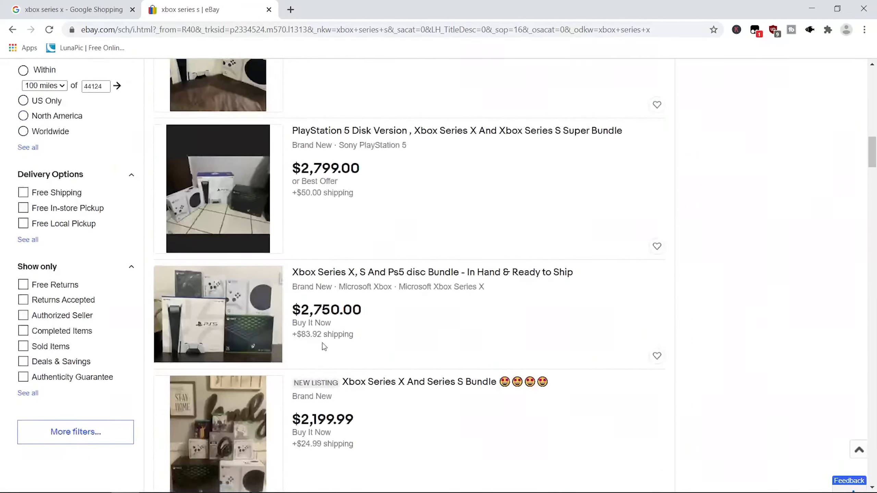
scroll(down, 3)
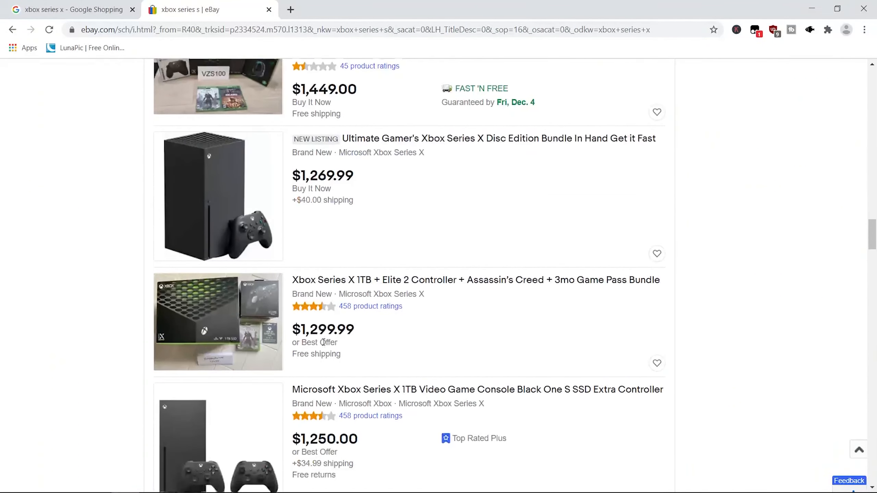
scroll(down, 3)
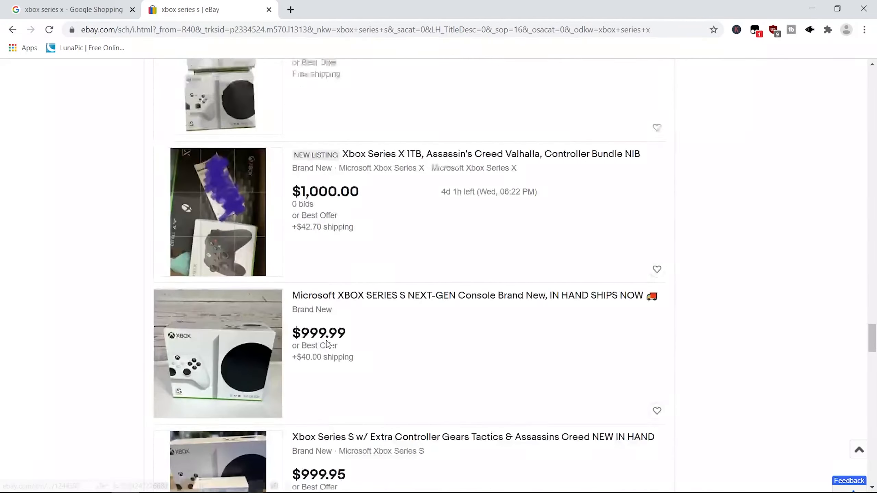
scroll(down, 3)
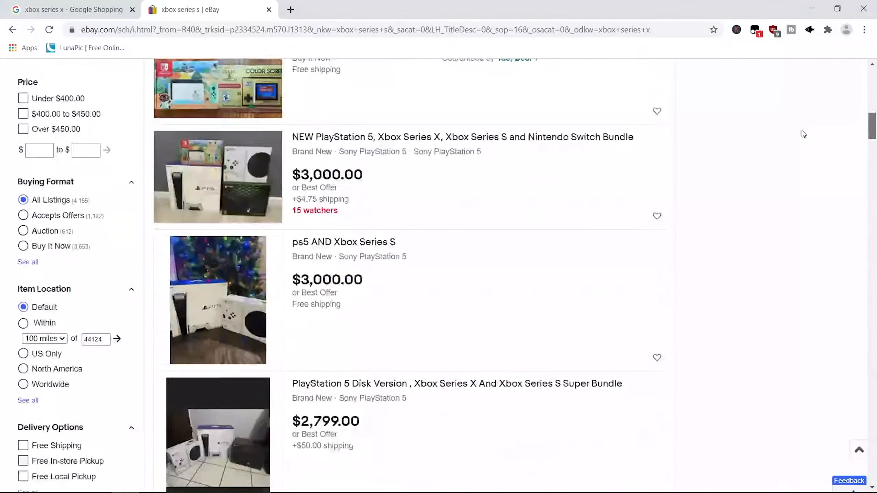
scroll(up, 3)
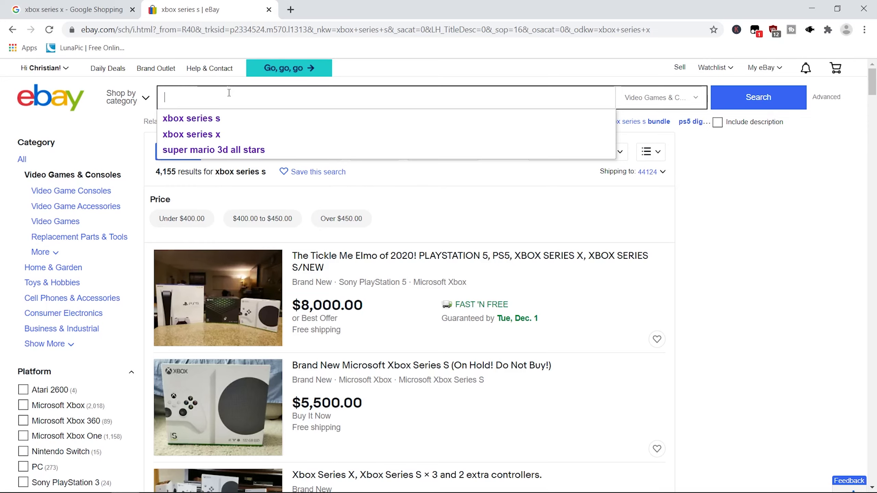
Step: Search eBay for 'ps5' and browse the highest-price listings from $50,000 down to about $15,000
text(ps5)
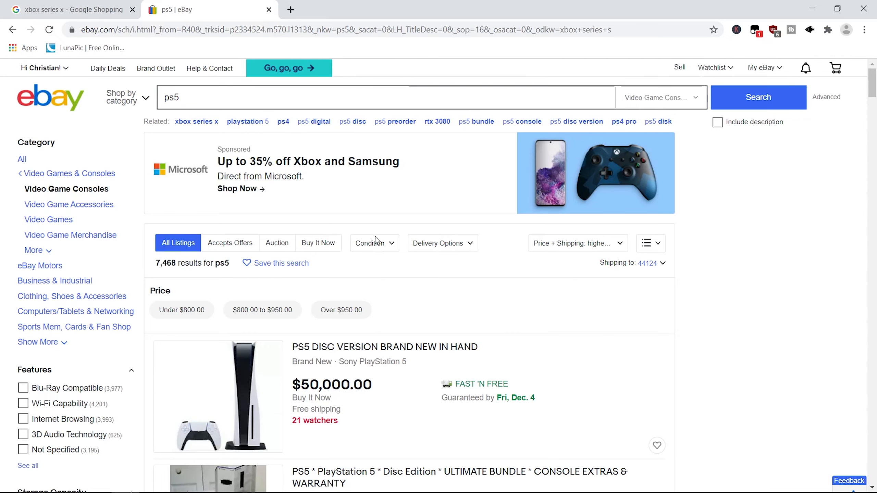
scroll(down, 3)
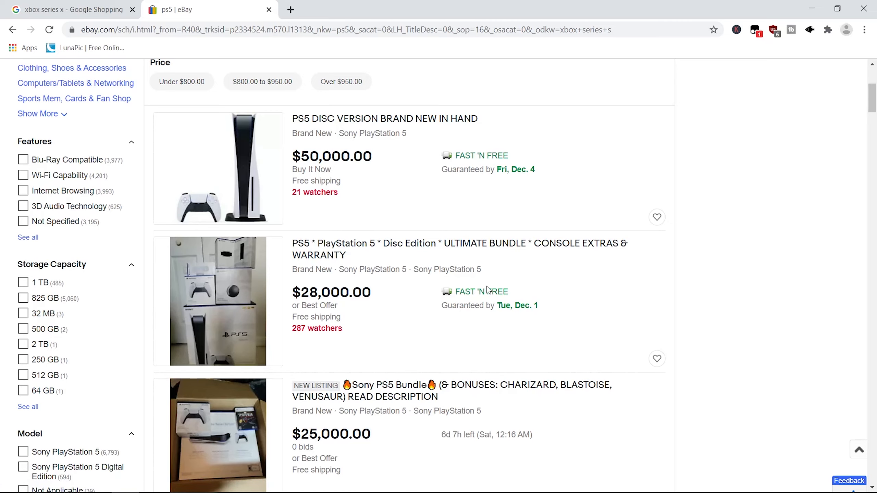
scroll(down, 3)
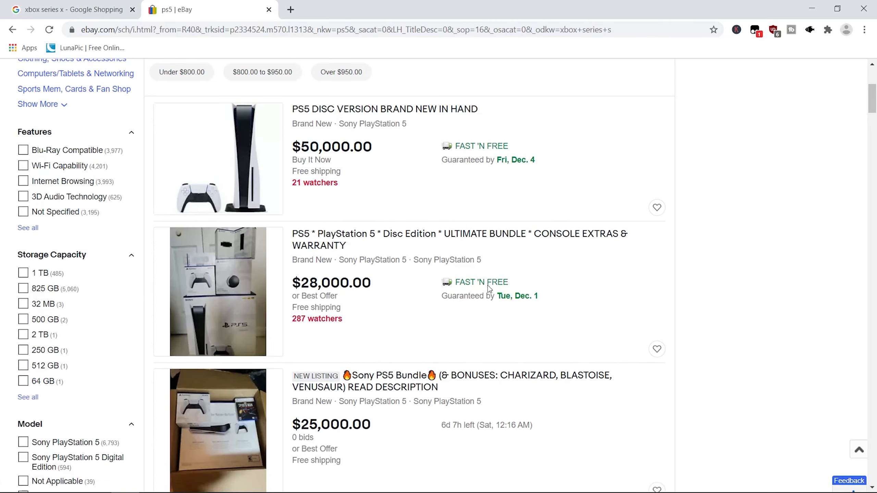
scroll(down, 3)
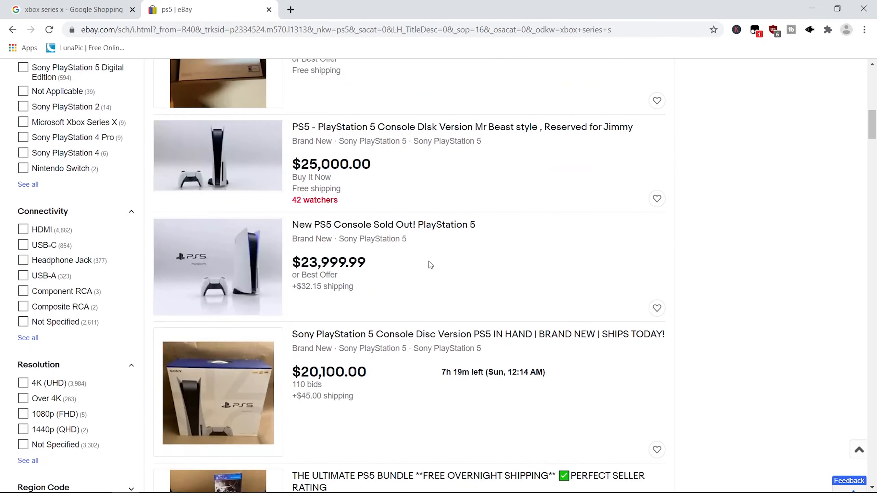
scroll(down, 3)
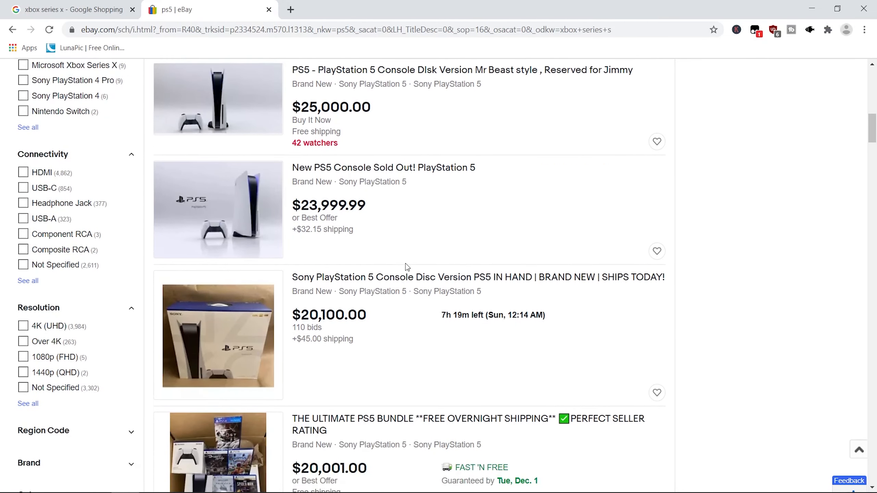
scroll(down, 3)
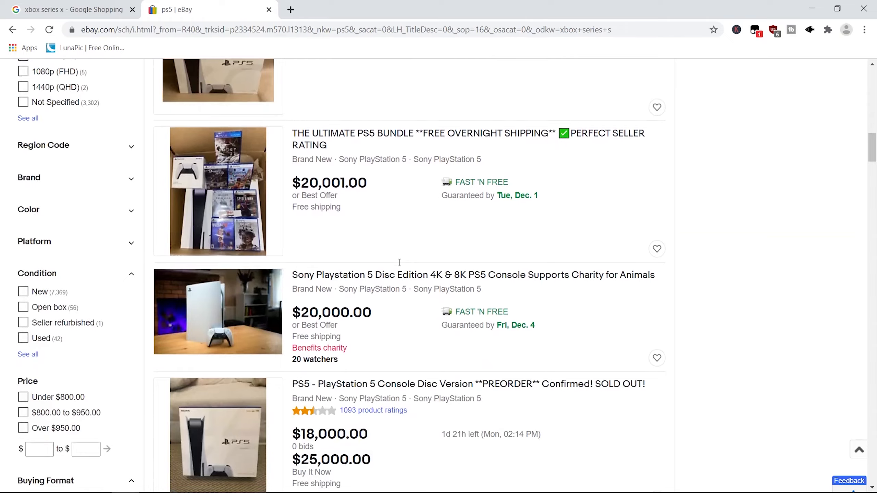
scroll(down, 3)
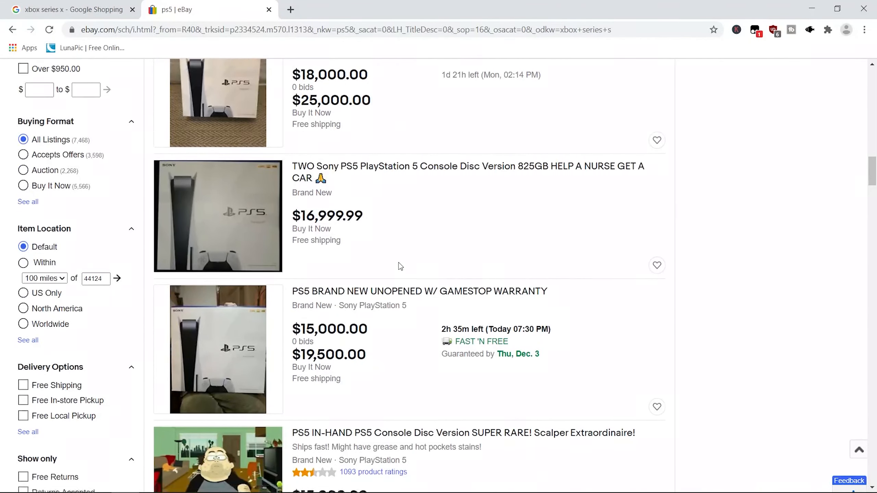
scroll(down, 3)
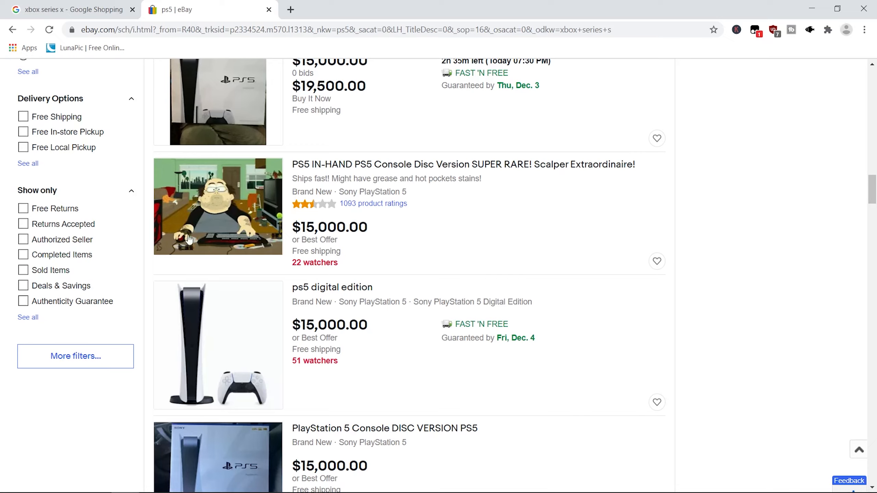
click(232, 198)
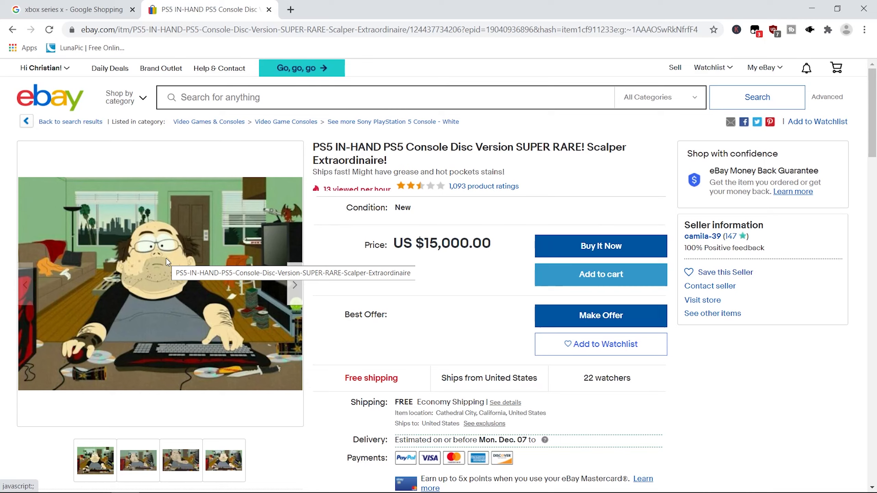
mouse_move(600, 315)
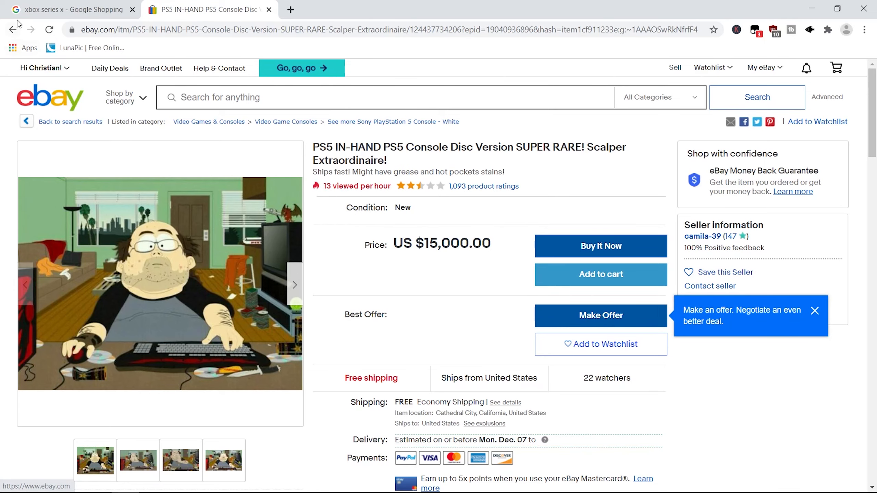
click(13, 29)
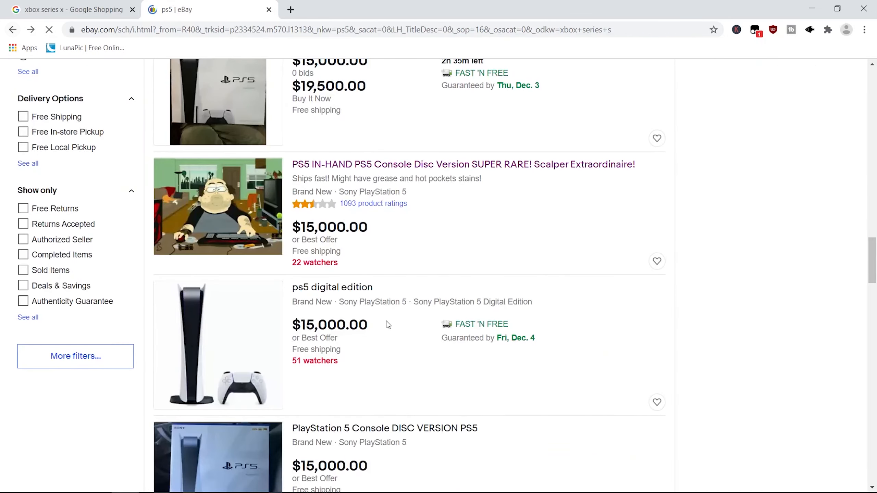
Step: Scroll the PS5 results past the $10,000 and $6,000 listings down to the $5,000 ones
scroll(down, 3)
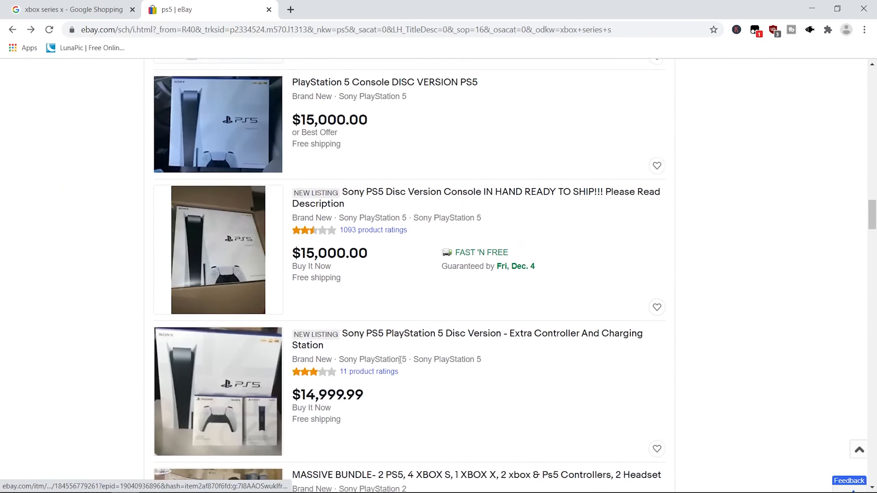
scroll(down, 3)
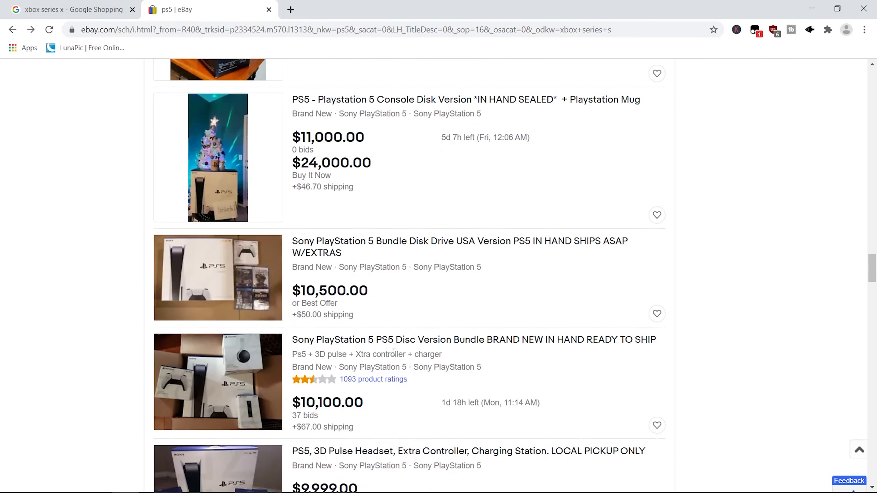
scroll(down, 3)
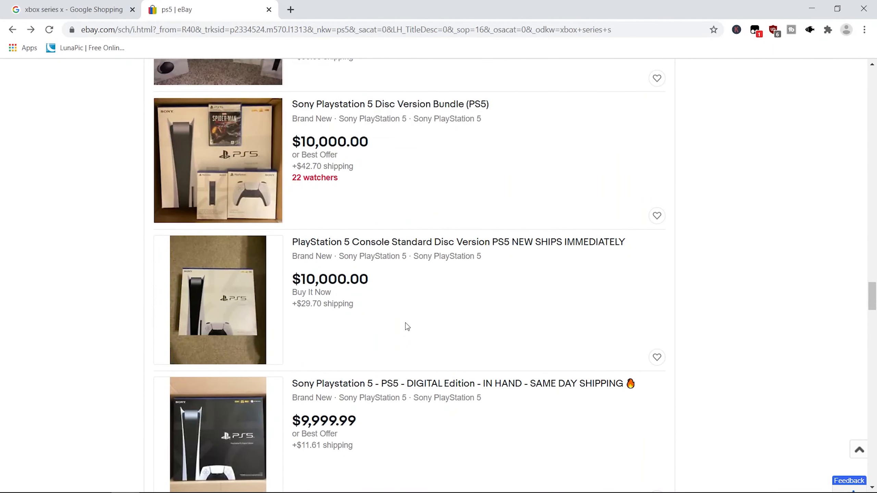
scroll(down, 3)
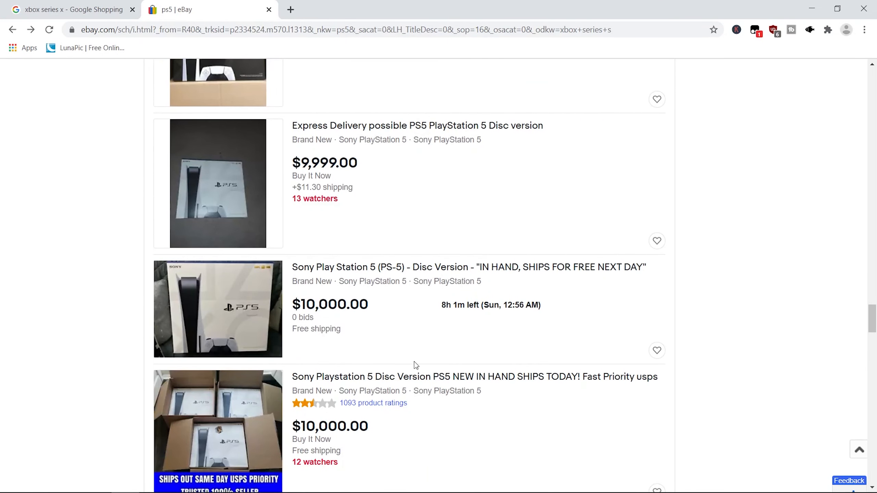
scroll(down, 3)
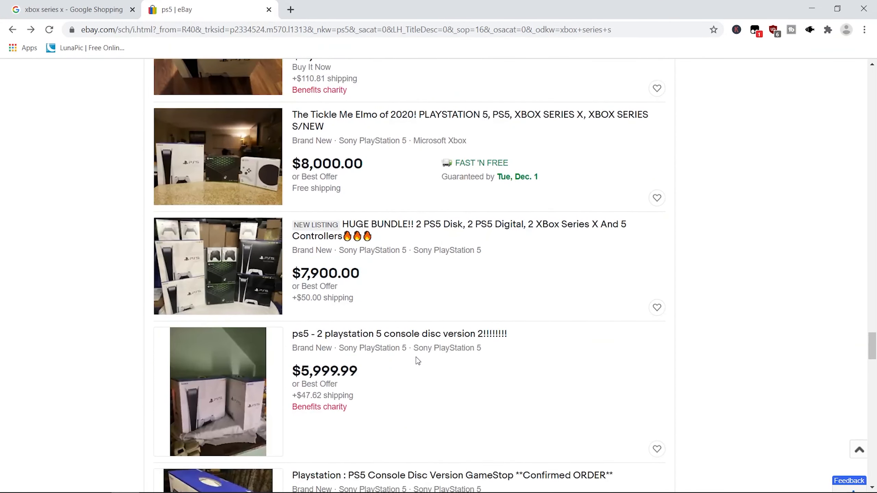
scroll(down, 3)
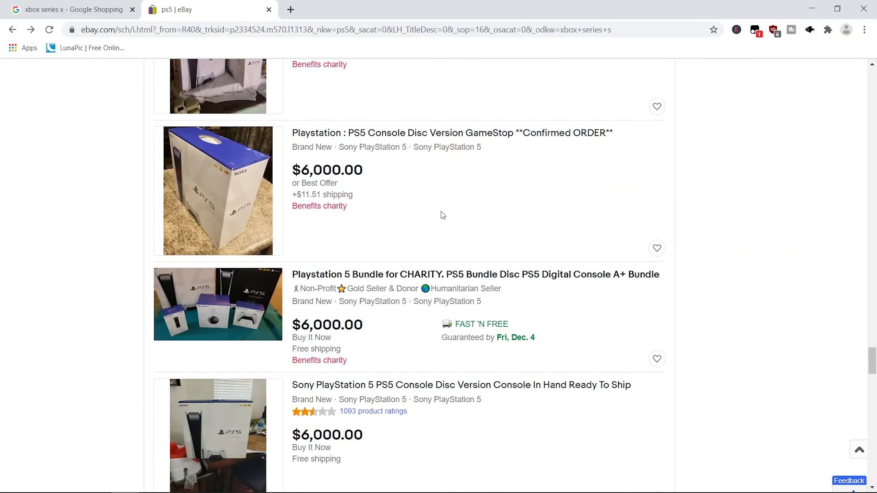
scroll(down, 3)
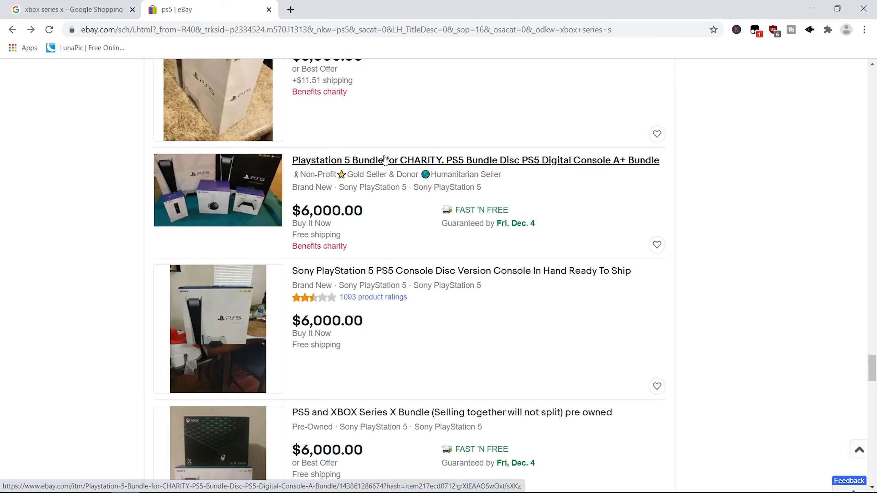
mouse_move(317, 246)
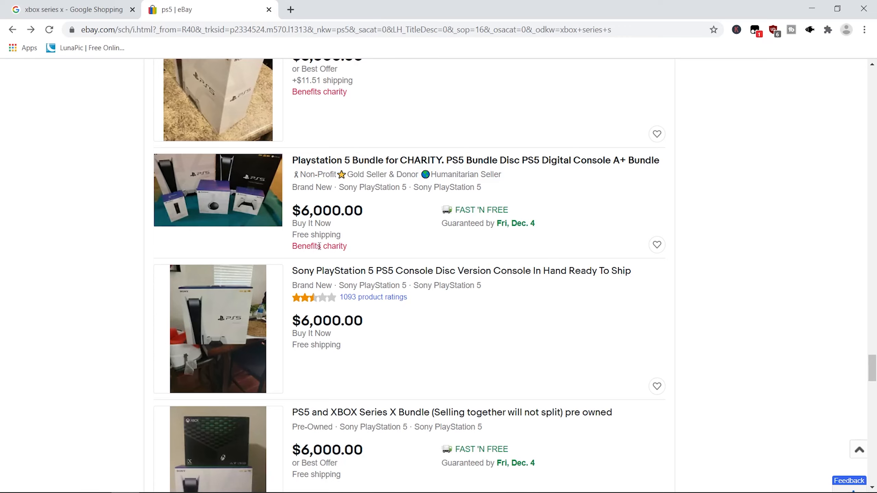
scroll(down, 3)
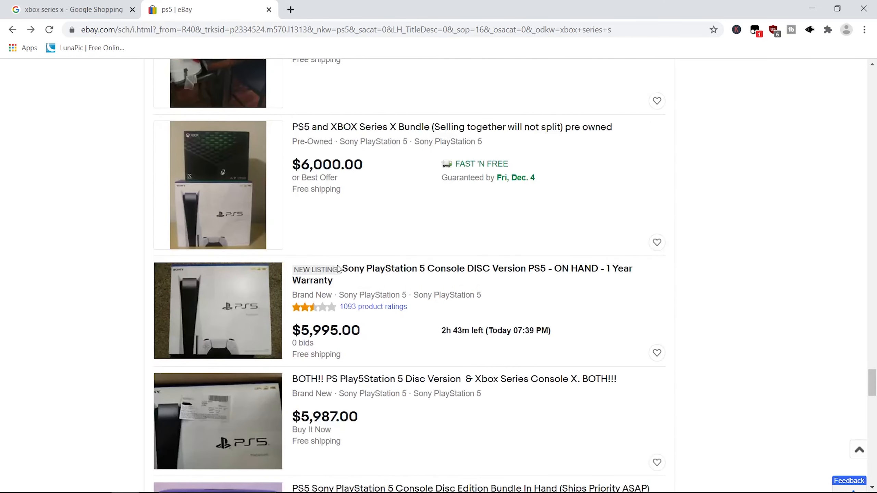
scroll(down, 3)
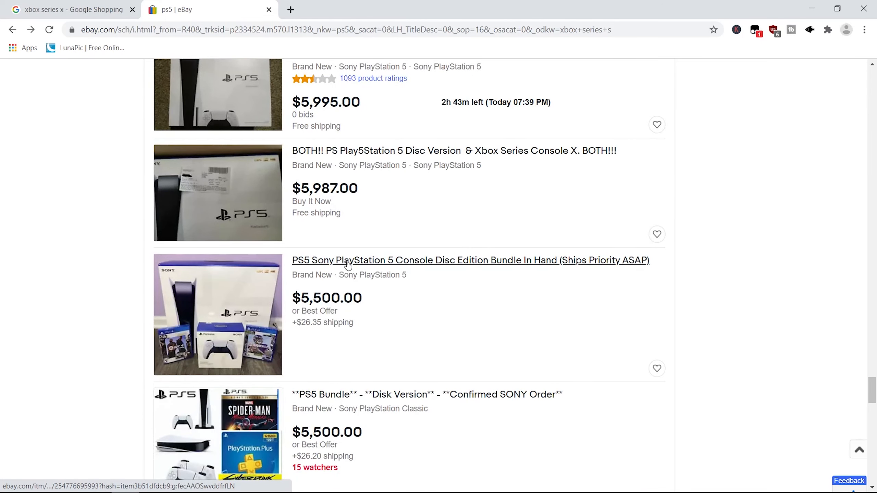
scroll(down, 3)
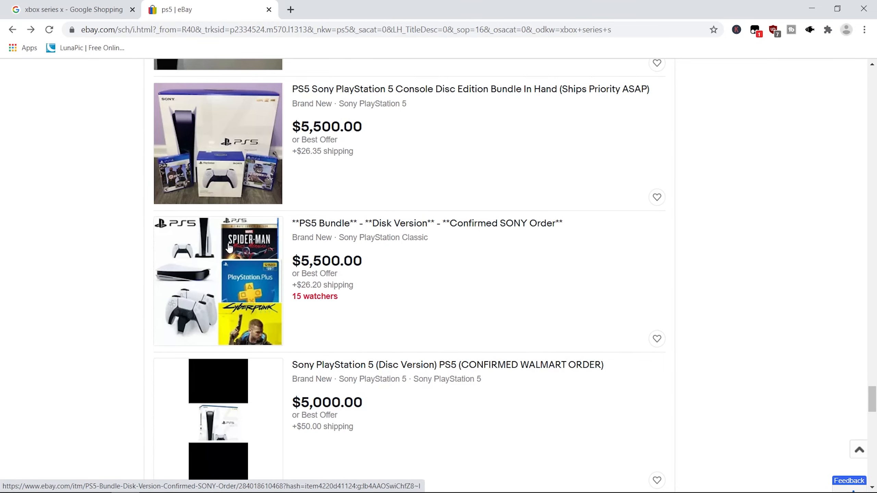
scroll(down, 3)
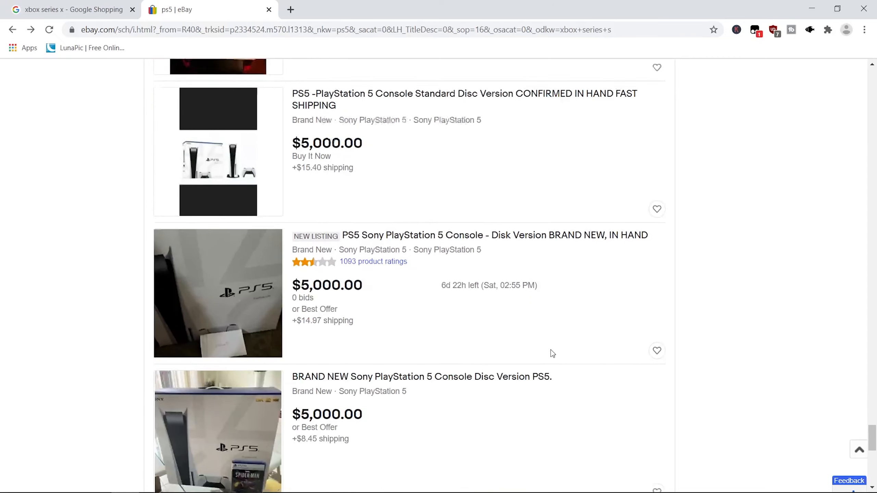
scroll(down, 3)
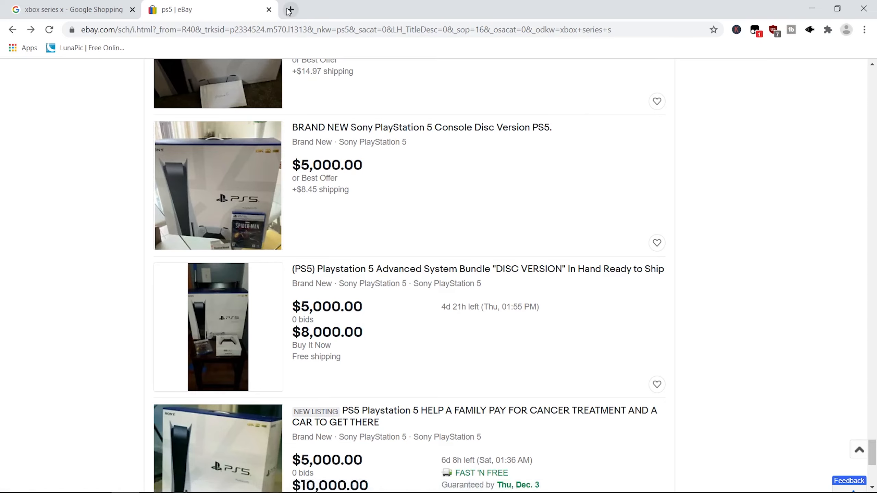
Step: Search Google for 'spider miles morales price' and scroll to the Amazon result
text(side)
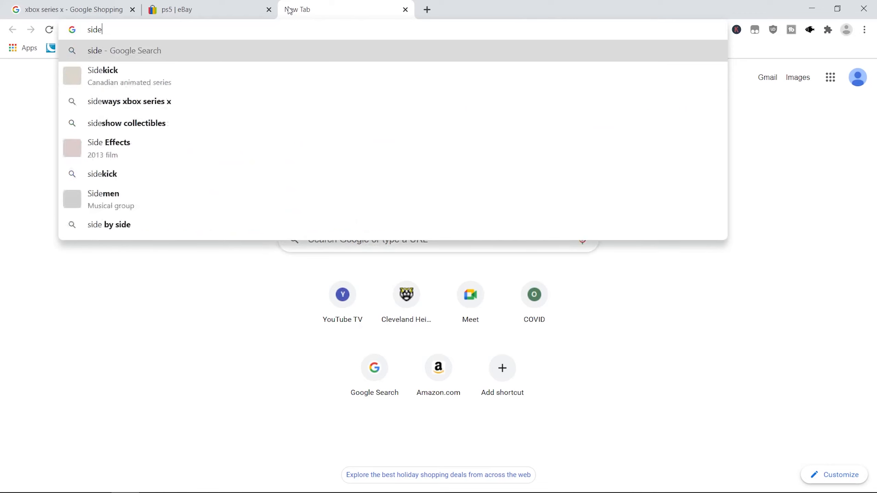
text(spider+mil&aqs=chrome.1.69i57j46i131i4...)
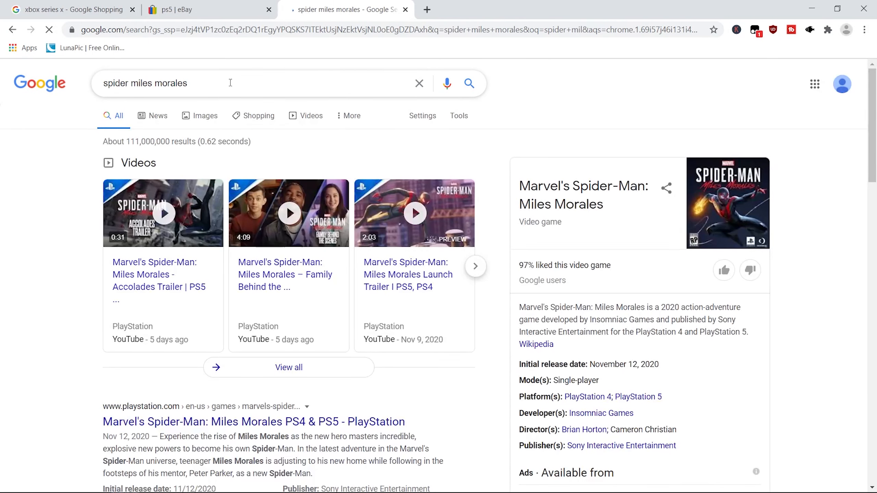
click(224, 84)
text( price)
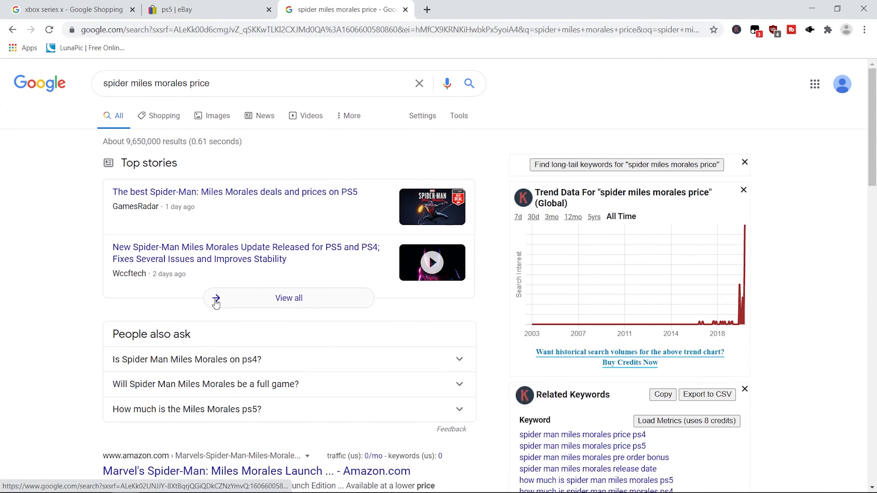
scroll(down, 3)
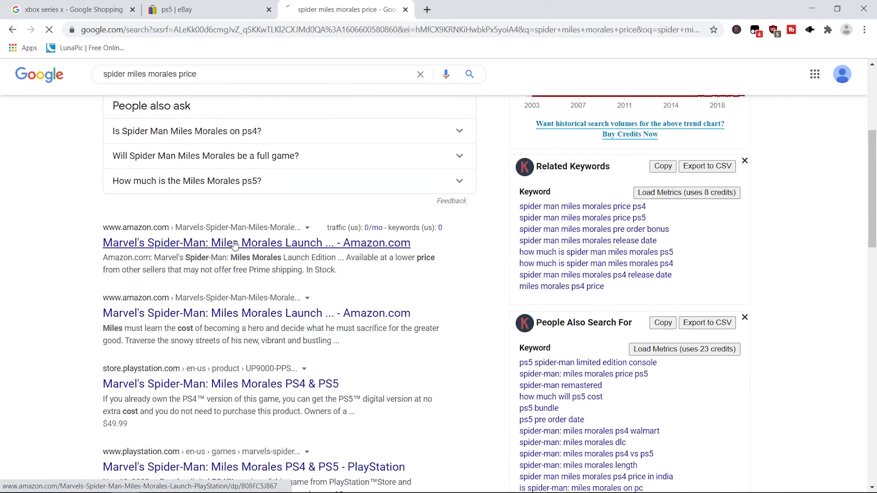
Step: View the Amazon page for Spider-Man: Miles Morales PS5 Launch Edition at $49.88
click(256, 243)
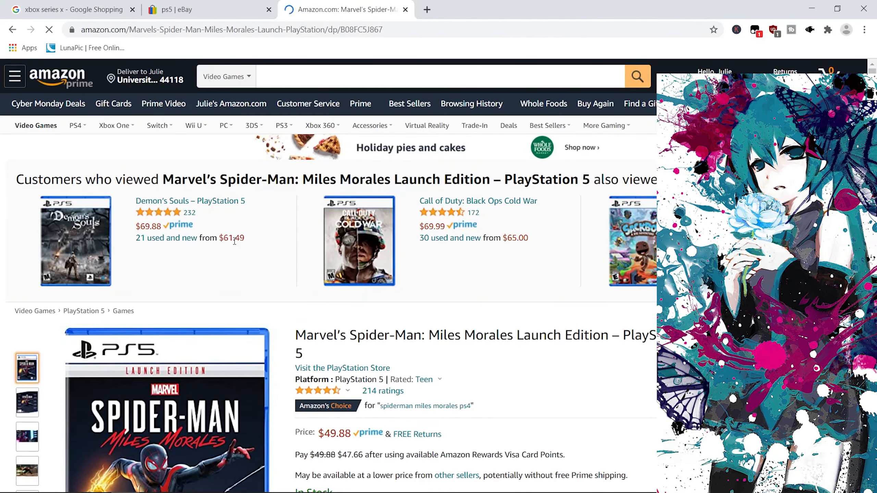
scroll(down, 3)
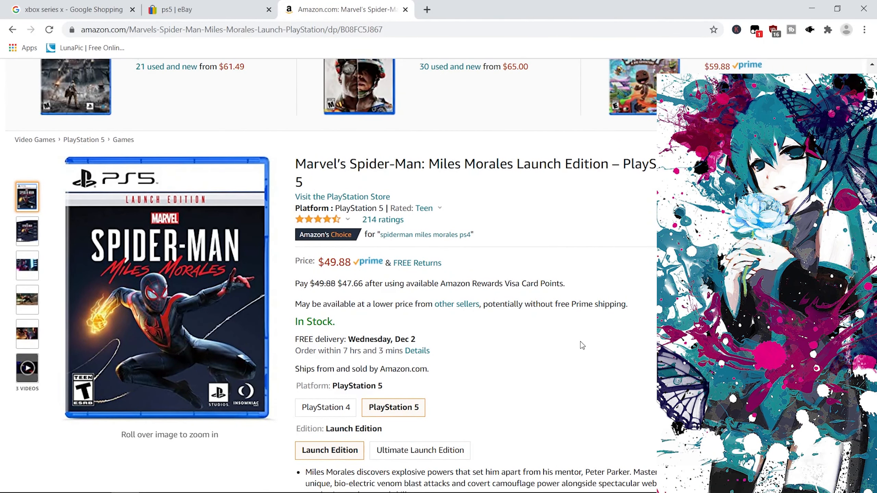
scroll(down, 3)
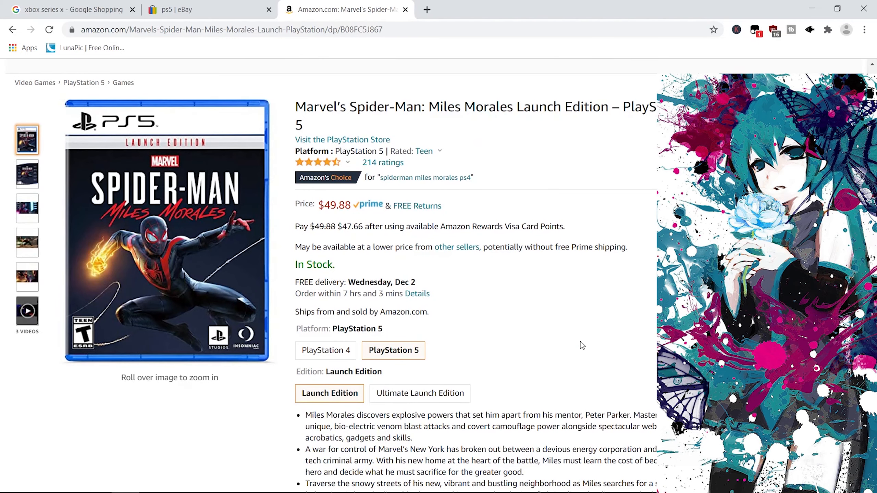
mouse_move(574, 371)
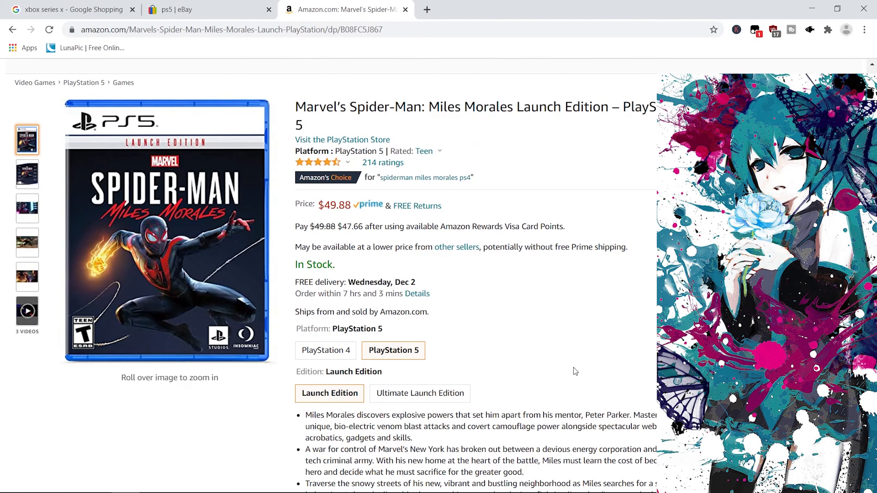
Step: Back on eBay, go to page 2 of the highest-price ps5 results
scroll(up, 3)
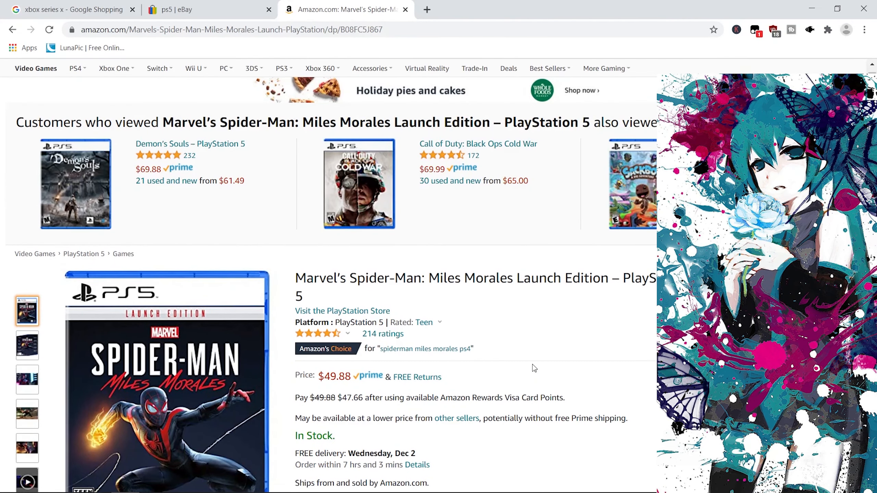
scroll(down, 3)
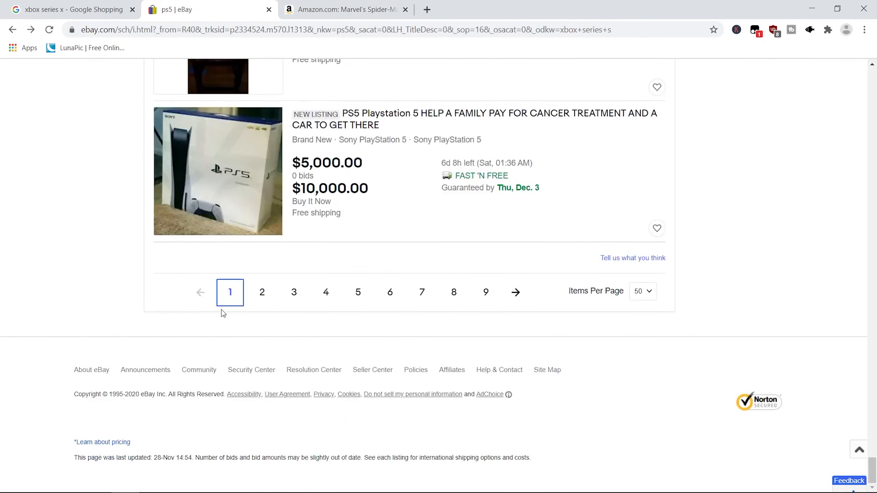
click(260, 292)
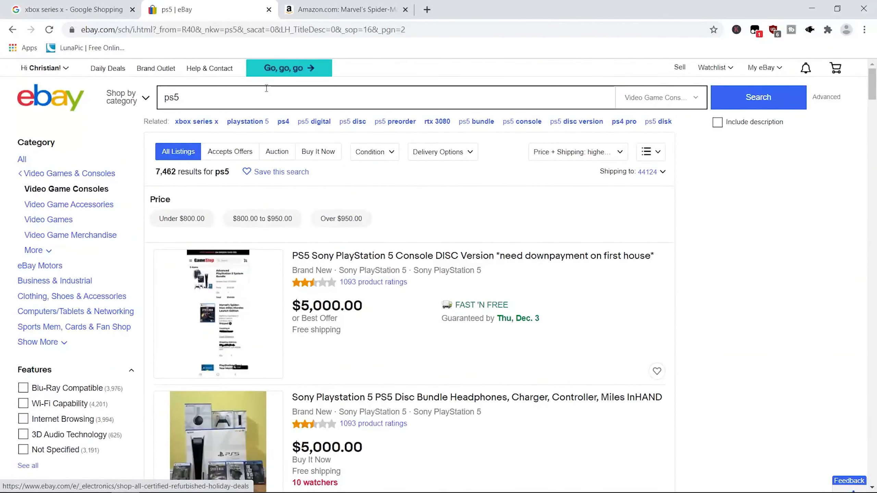
Step: Search eBay for 'rtx 3090' and browse the 712 results from the highest prices down to about $2,750
text(rtx 3090)
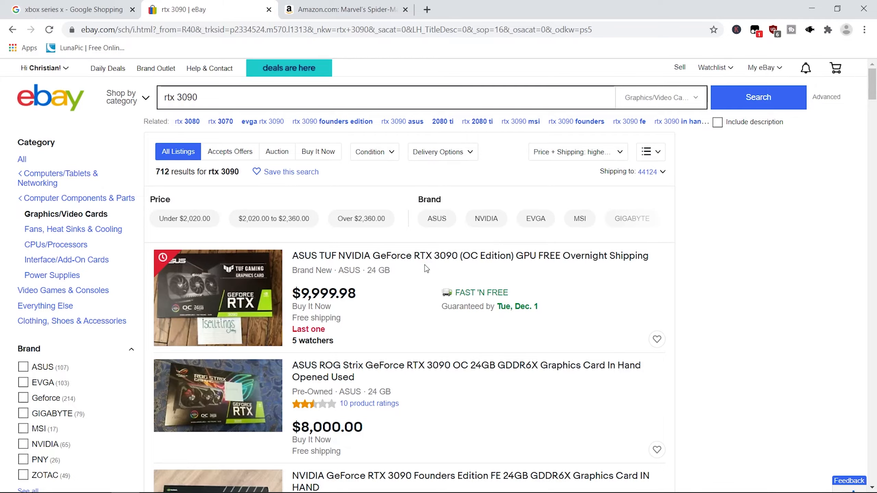
scroll(down, 3)
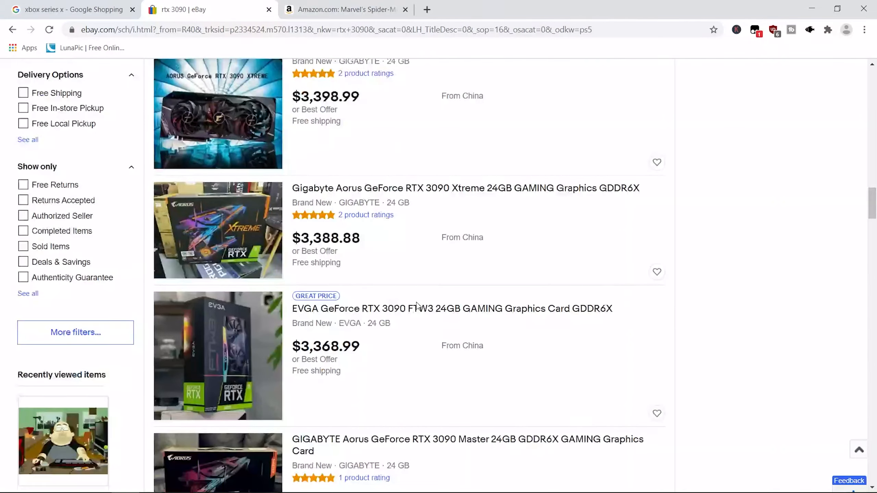
scroll(down, 3)
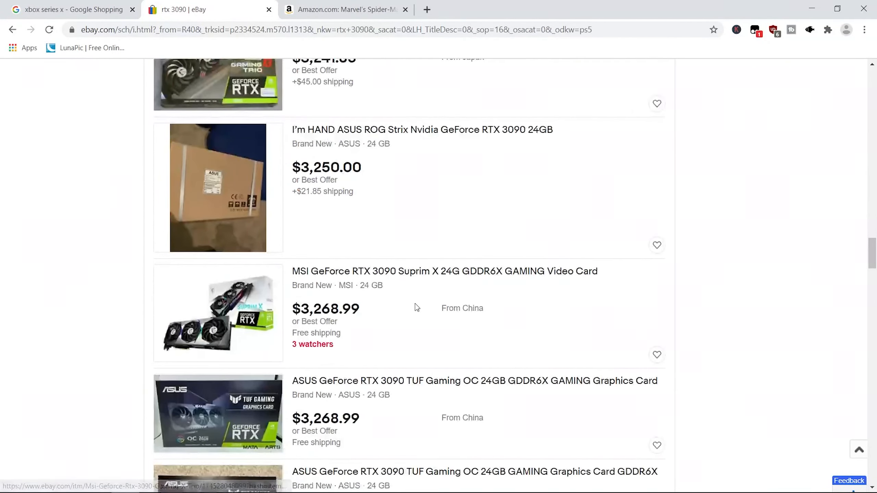
scroll(down, 3)
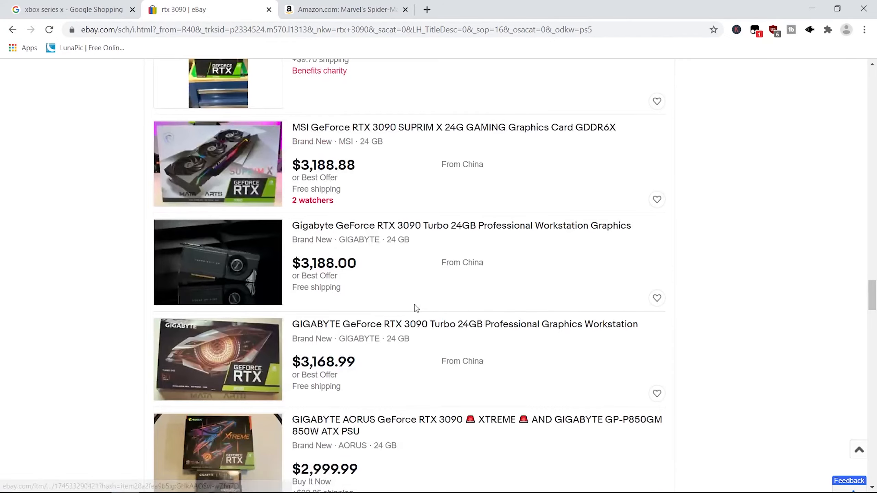
scroll(down, 3)
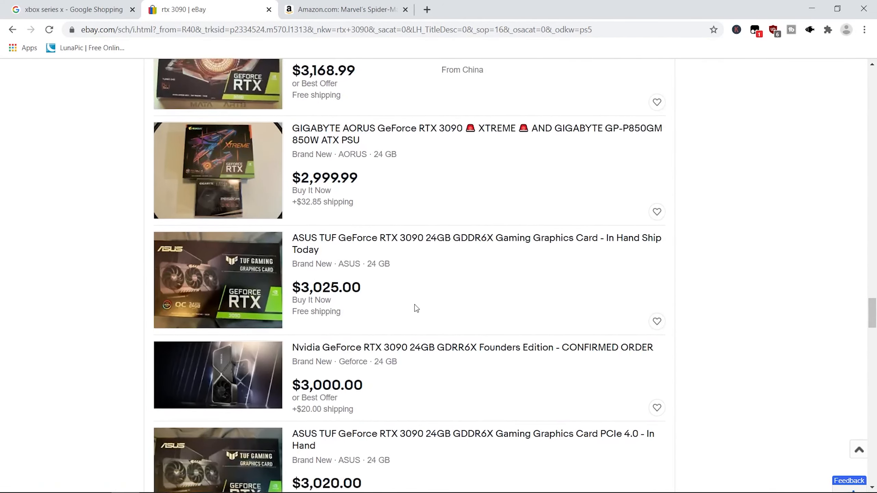
scroll(down, 3)
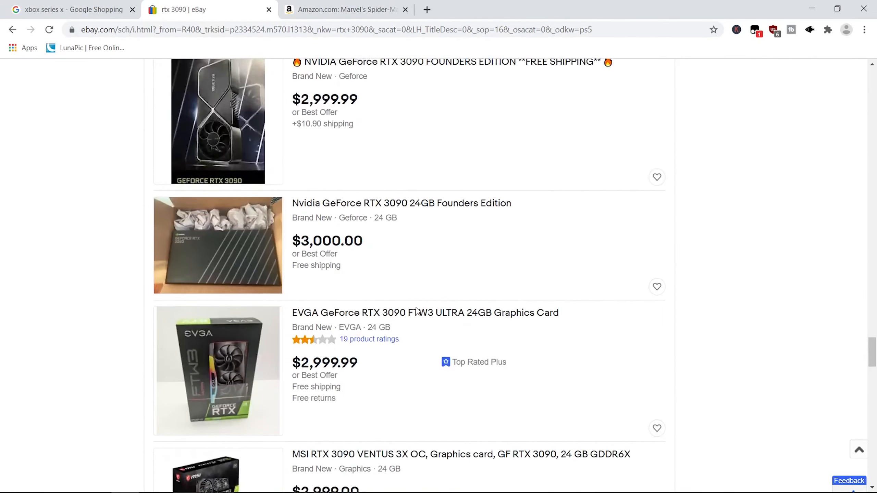
scroll(down, 3)
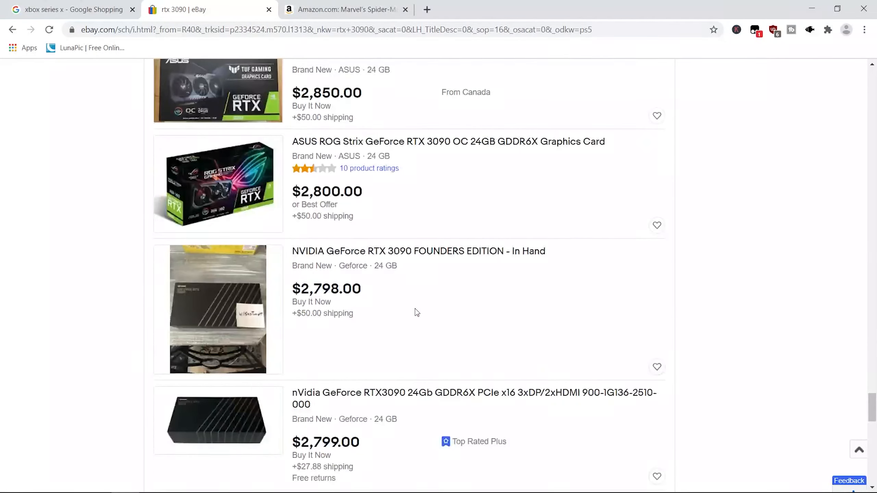
scroll(down, 3)
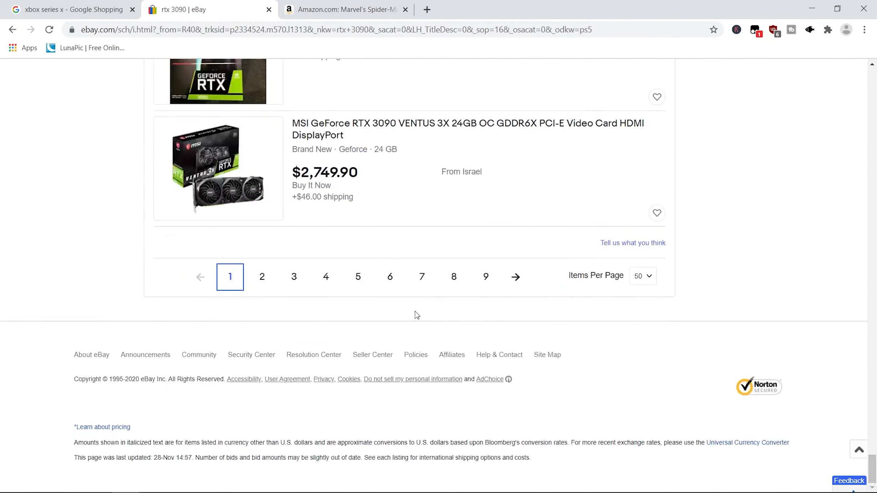
scroll(up, 3)
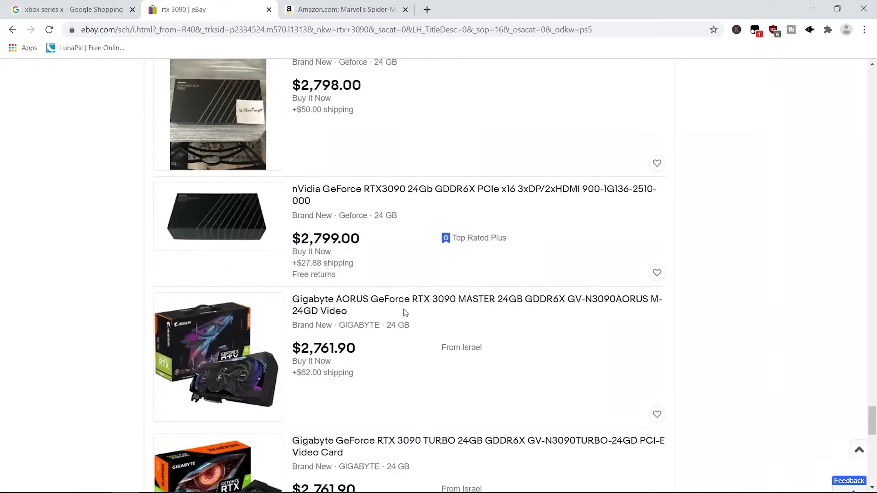
scroll(down, 3)
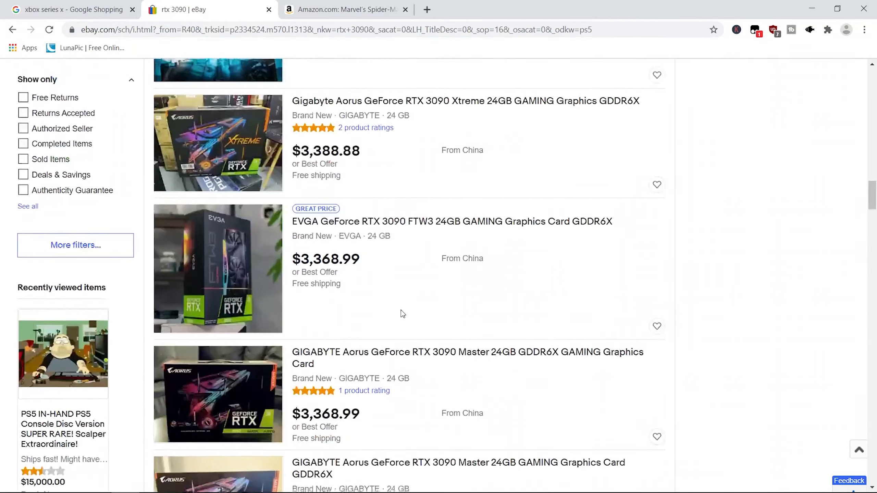
scroll(down, 3)
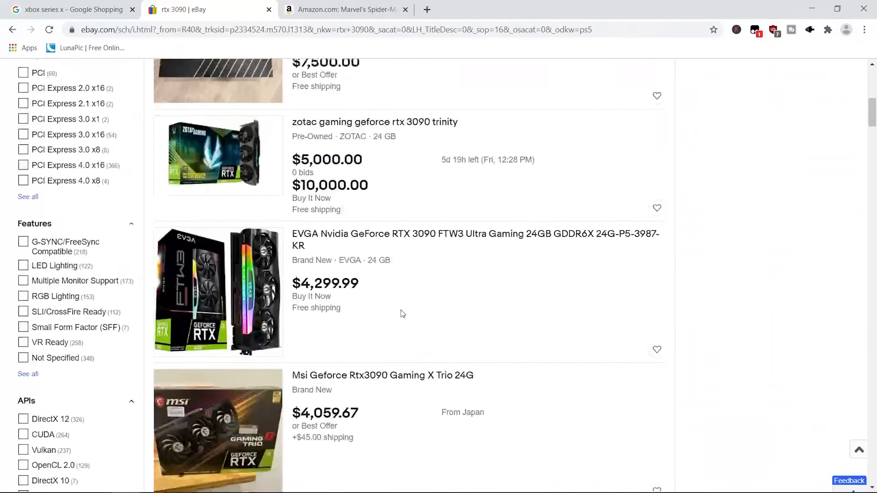
scroll(up, 3)
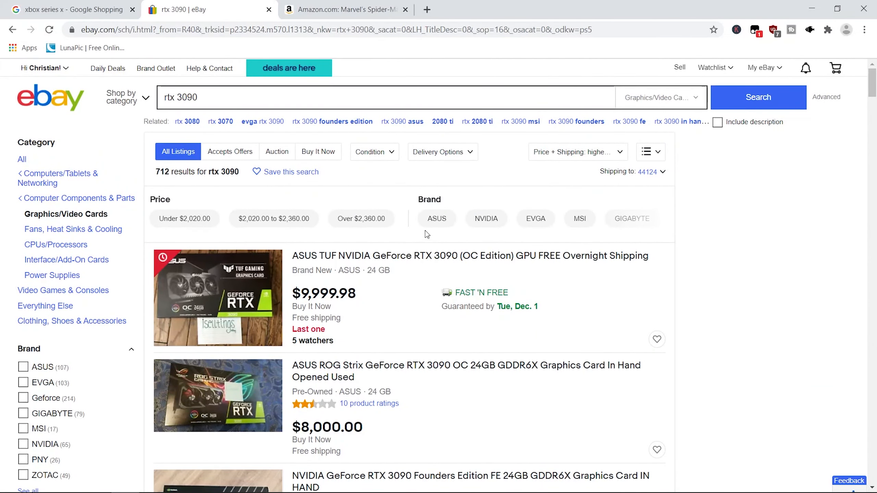
Step: Search eBay for 'amd ryzen 7 4800h', view the 110 highest-price laptop results, and start entering 'intel'
click(305, 97)
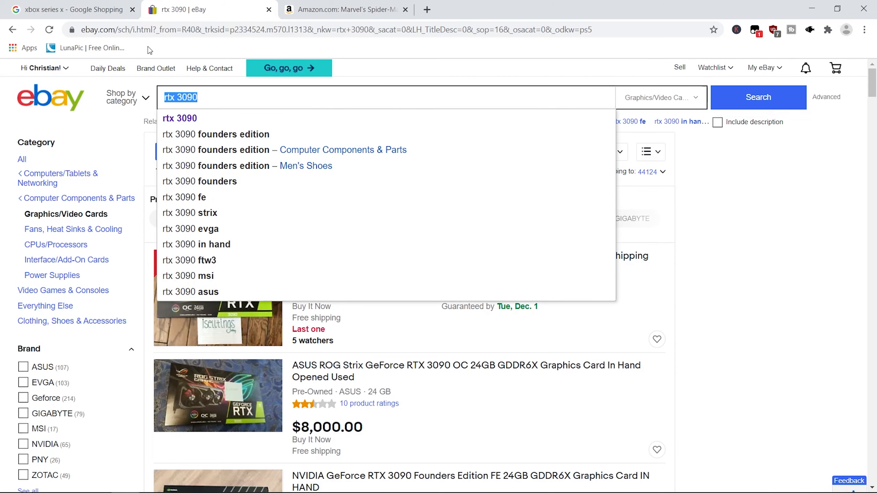
text(a)
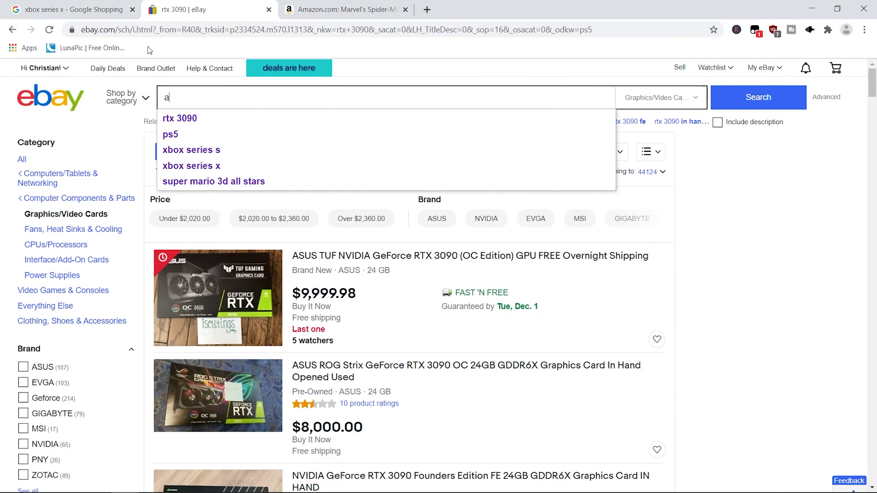
text(md)
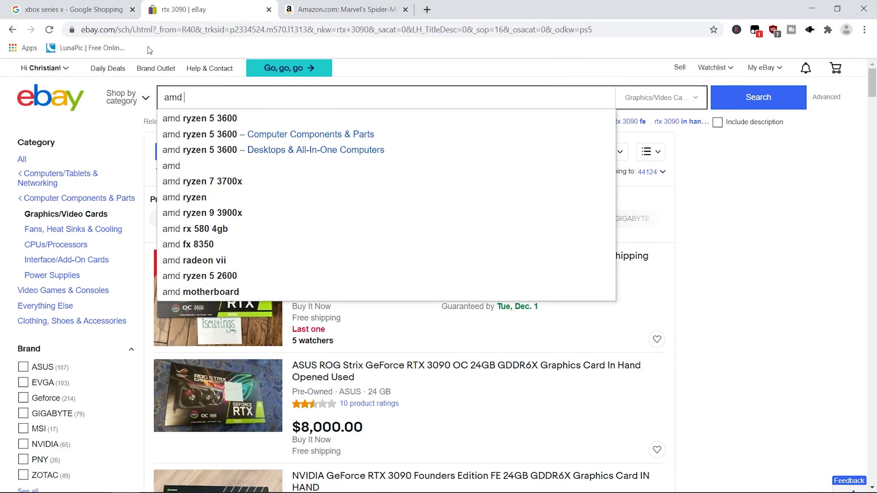
text(r)
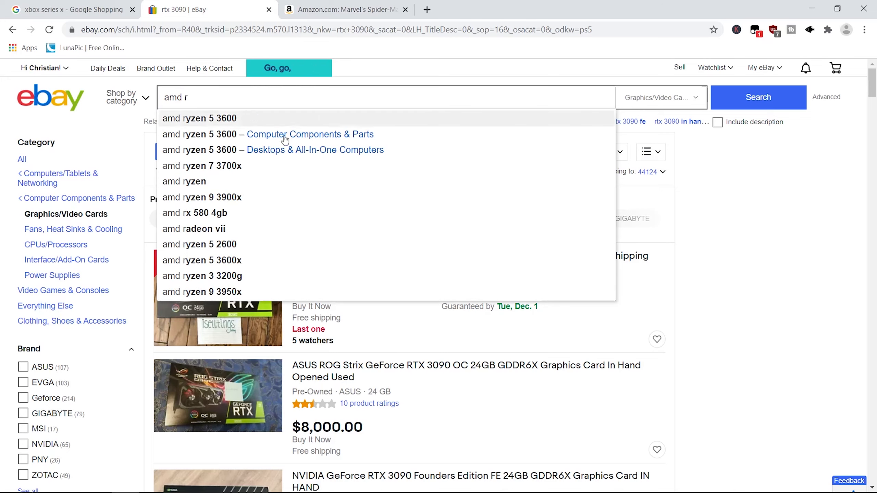
mouse_move(289, 67)
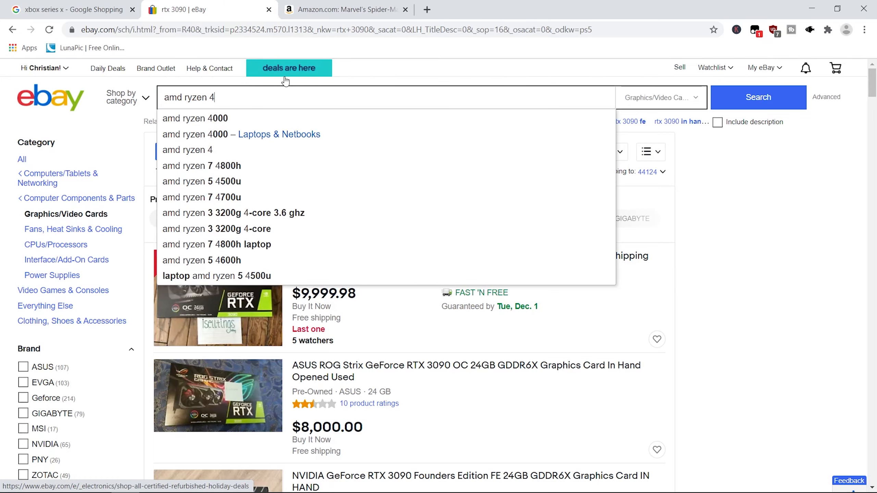
click(201, 166)
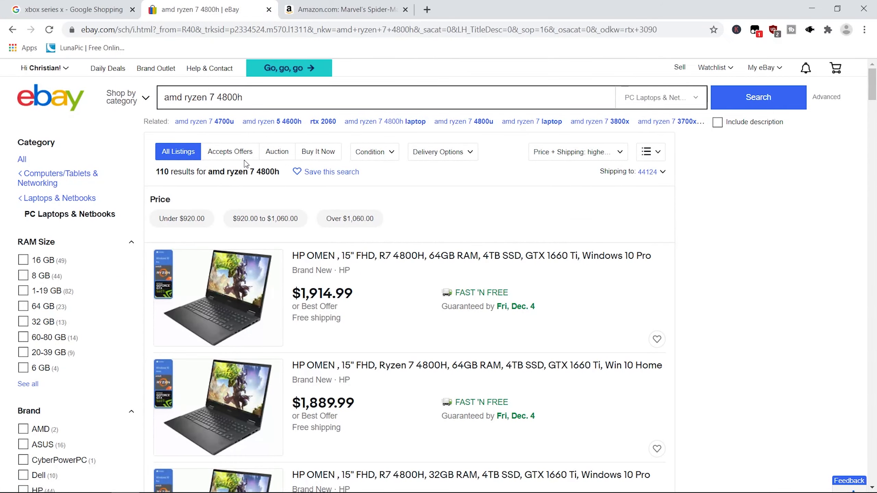
scroll(down, 3)
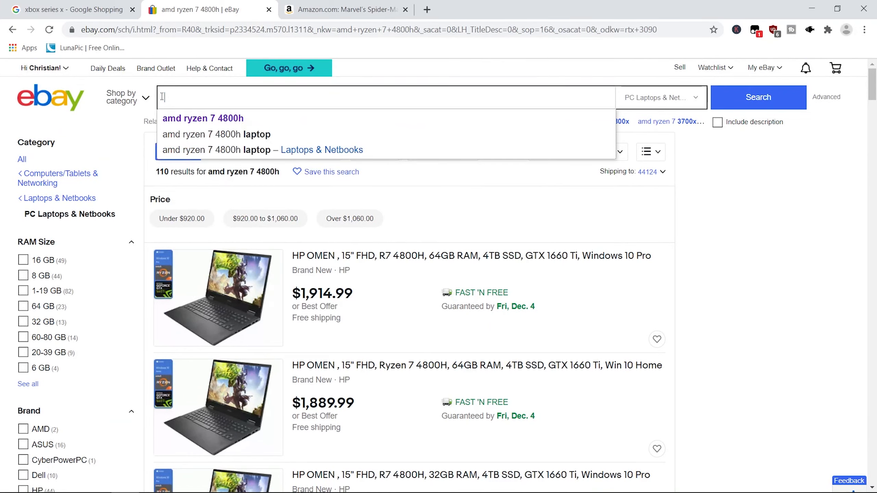
text(intel i7)
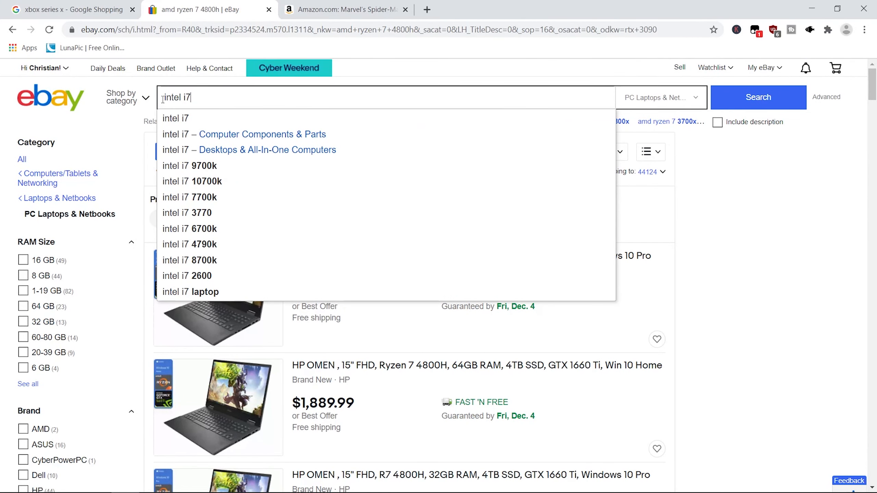
Step: Search 'intel i7 10700k' and browse the 81 highest-price results down to about $570
click(192, 181)
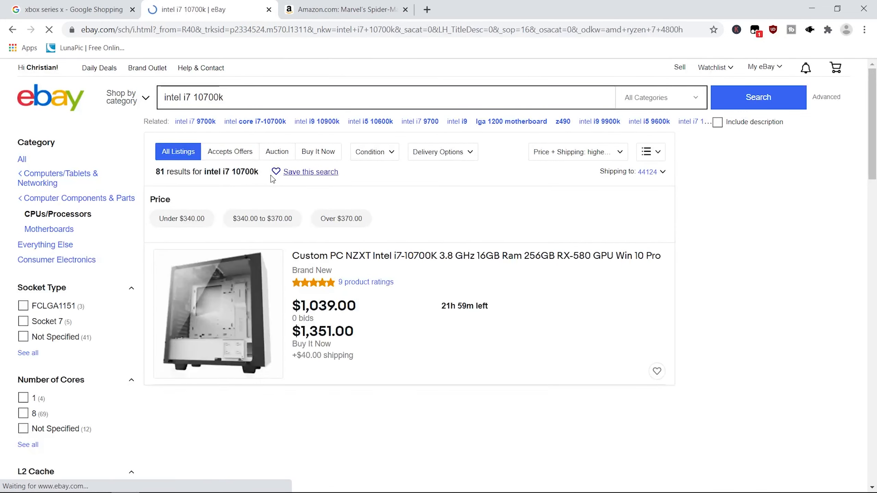
scroll(down, 3)
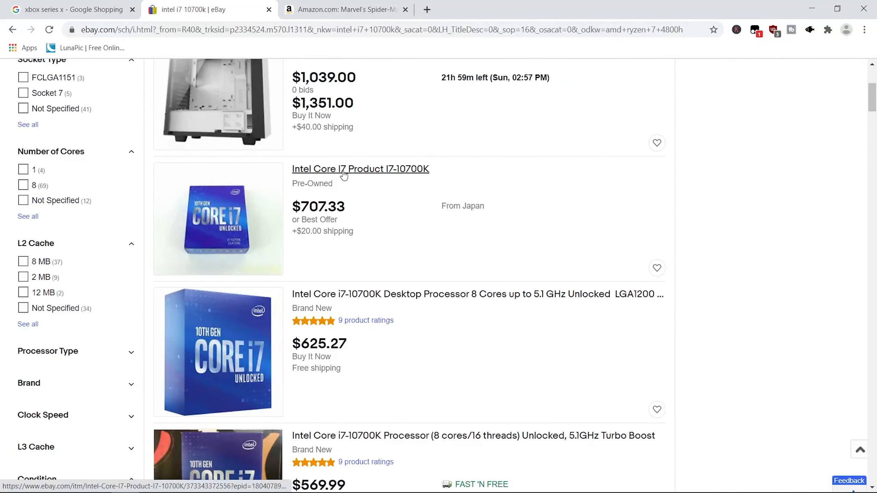
scroll(down, 3)
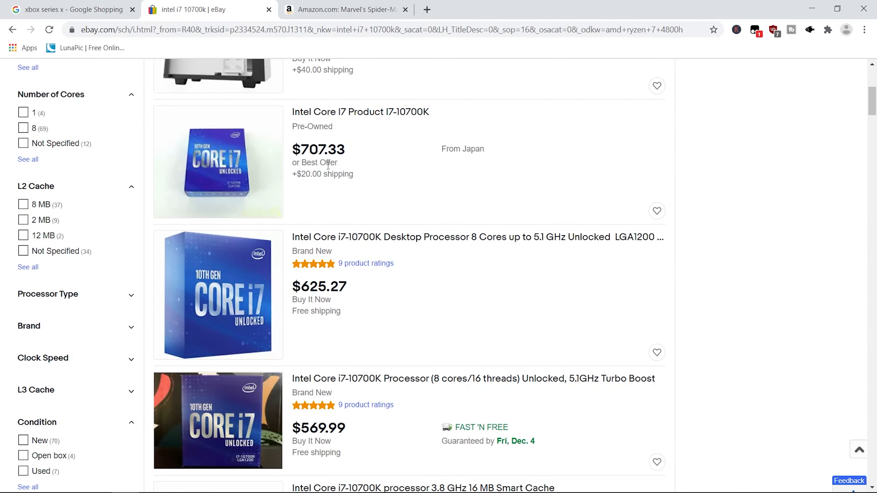
Step: In a new tab, look up 'i7 10th gen' and view Best Buy's Intel Core i7-10700K page at $359.99
click(562, 10)
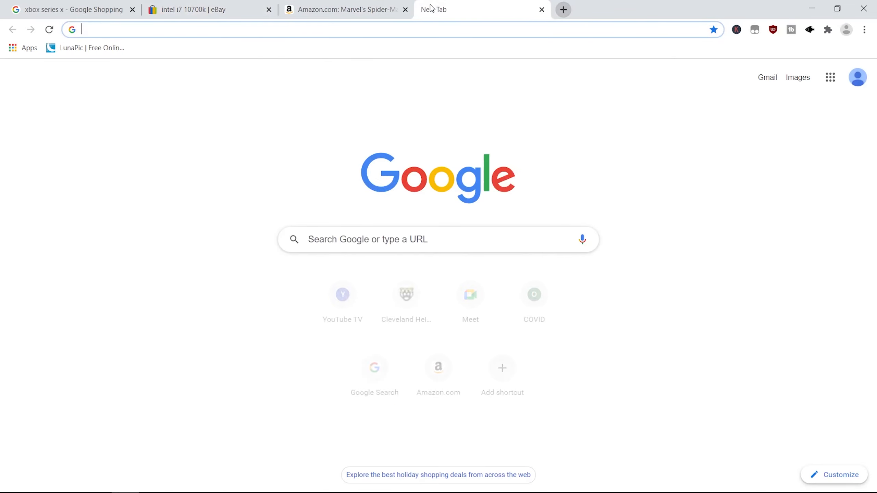
text(i7 10th gen)
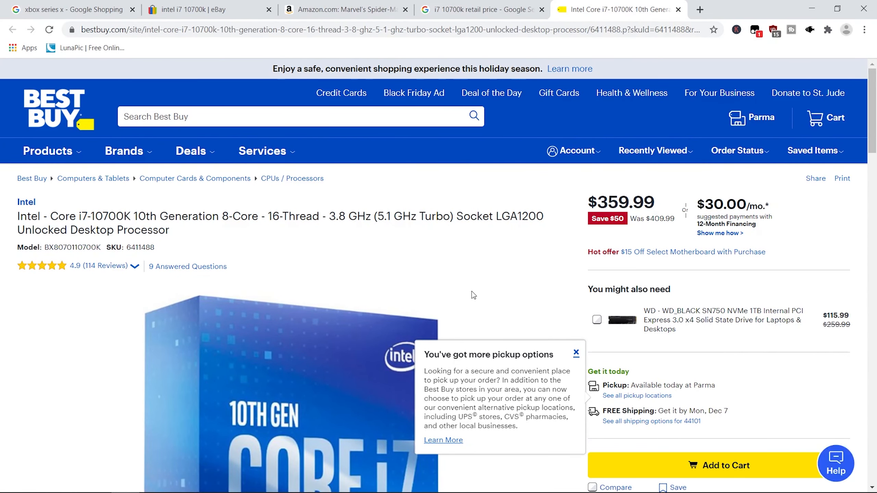
scroll(down, 3)
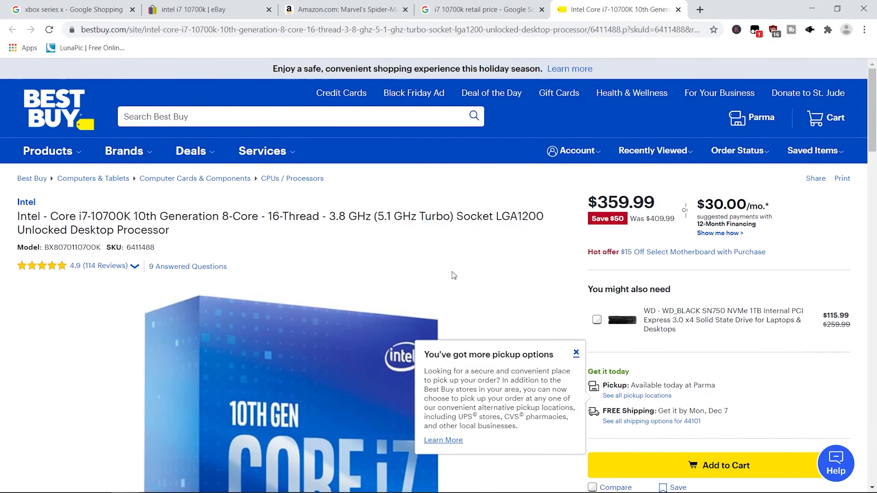
Step: Browse the 81 intel i7 10700k eBay results down to about $516 after a glance at Amazon
click(342, 10)
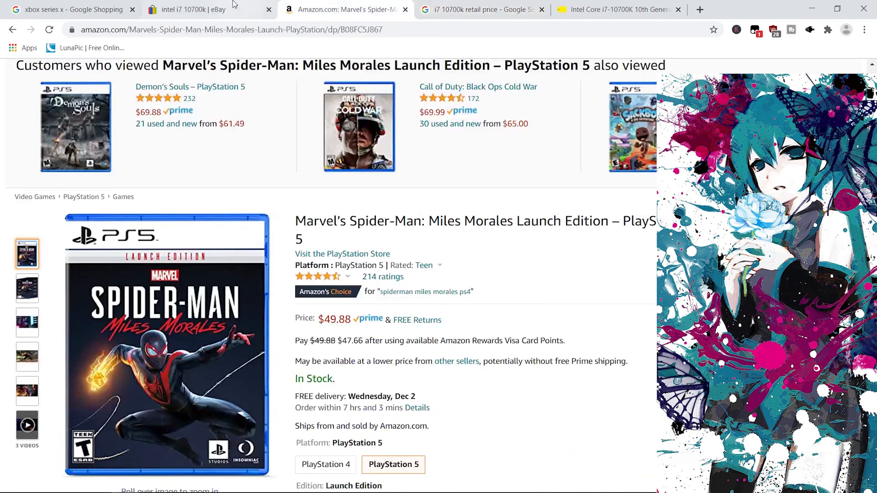
click(196, 10)
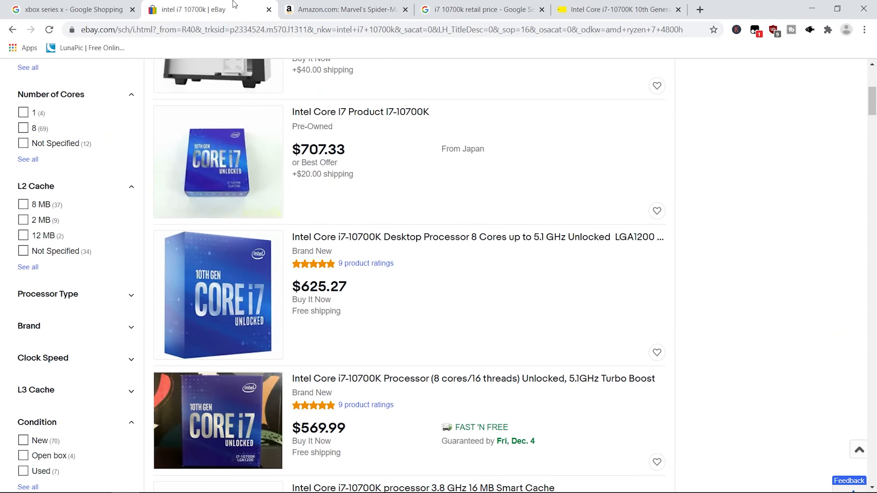
mouse_move(345, 173)
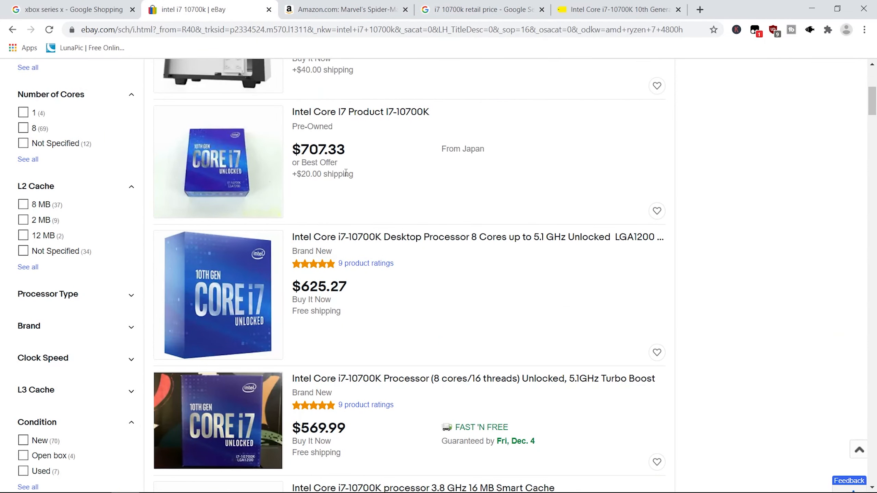
mouse_move(359, 195)
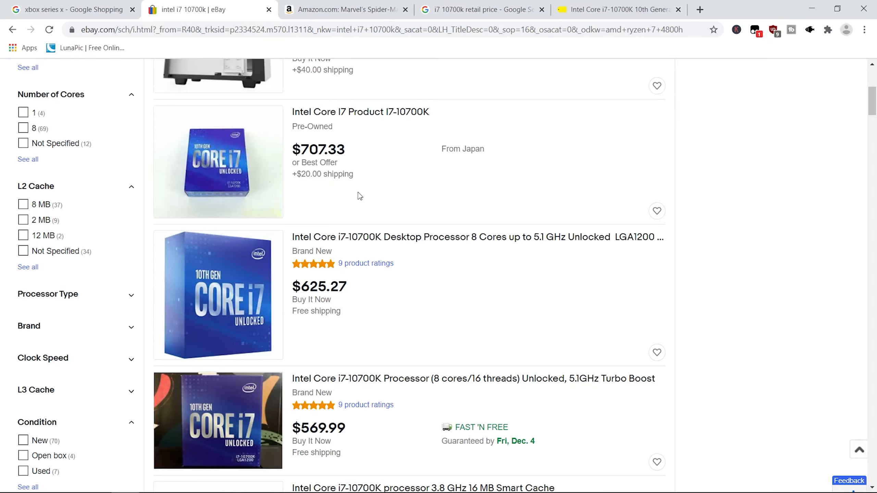
scroll(down, 3)
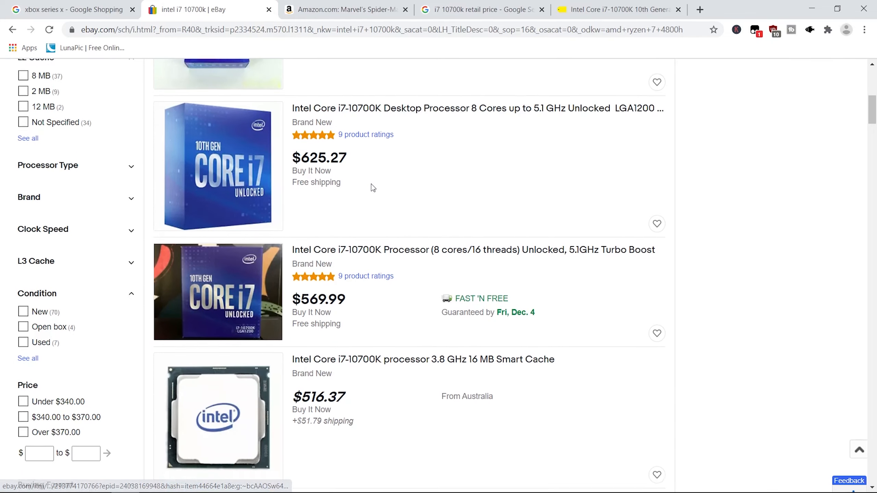
scroll(down, 3)
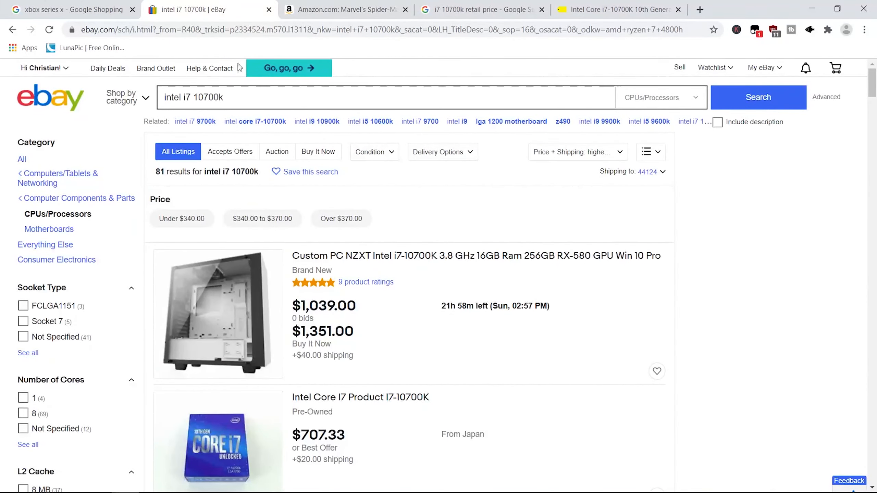
Step: Search eBay for 'amd radeon 6800', giving 179 results topped by a $1,650 RX 6800 XT
text(amd 6970)
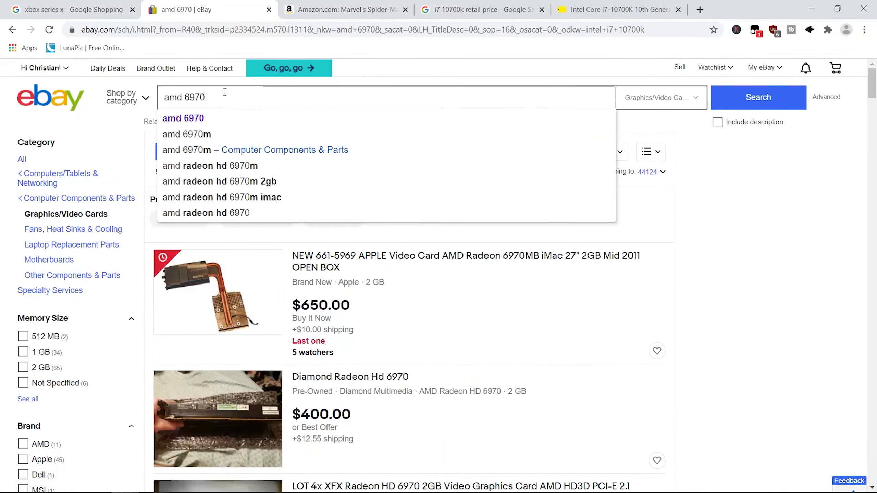
text(amd radeon)
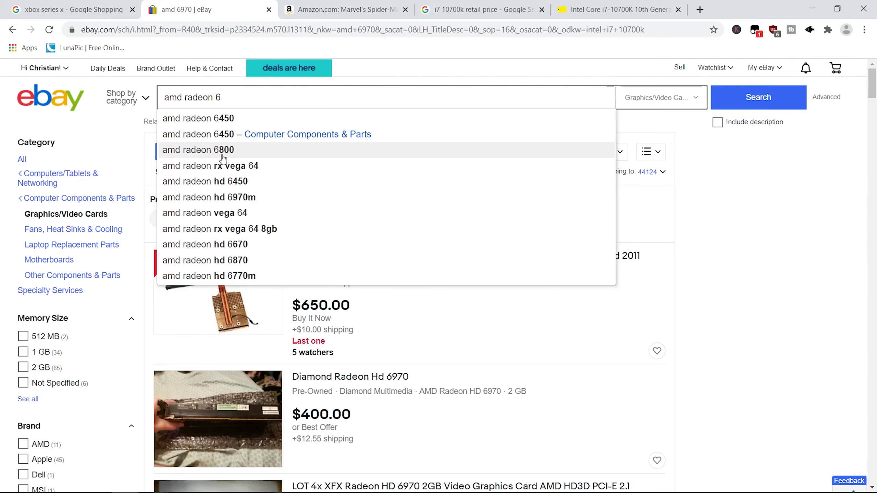
click(198, 149)
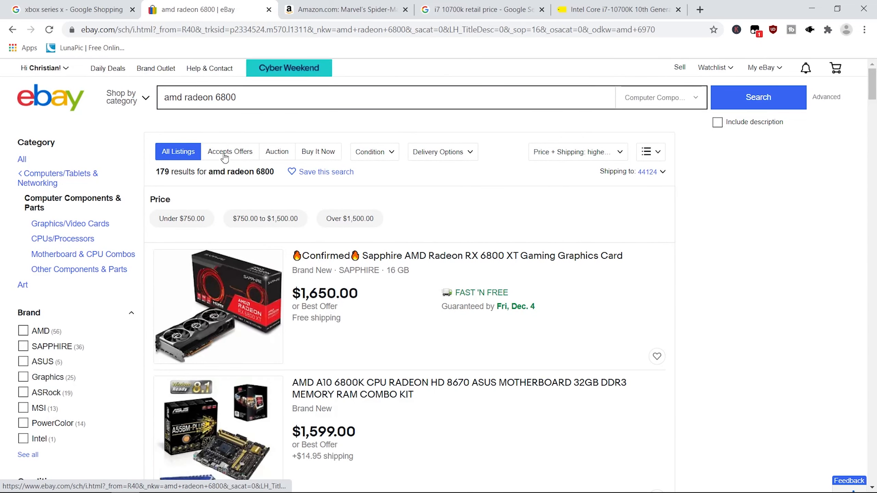
Step: Google 'amd radeon 6800 xt price', check the TechRadar review's $649 retail price, then return to Amazon
scroll(down, 3)
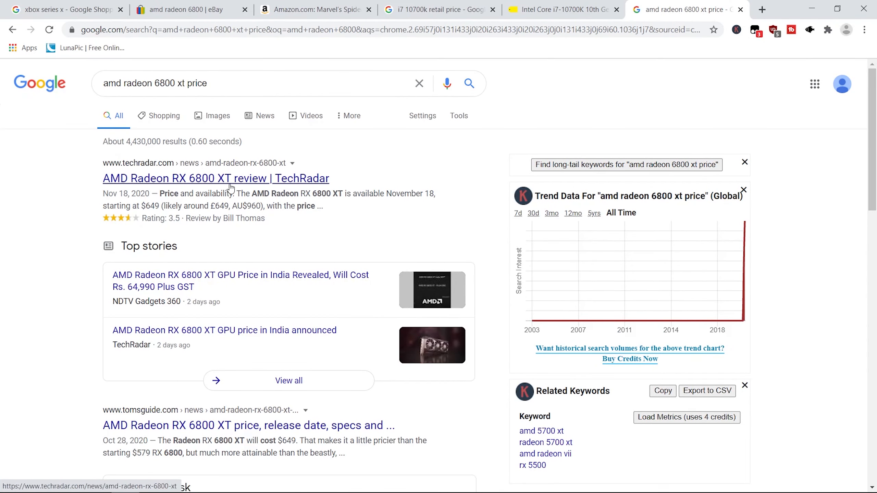
click(215, 178)
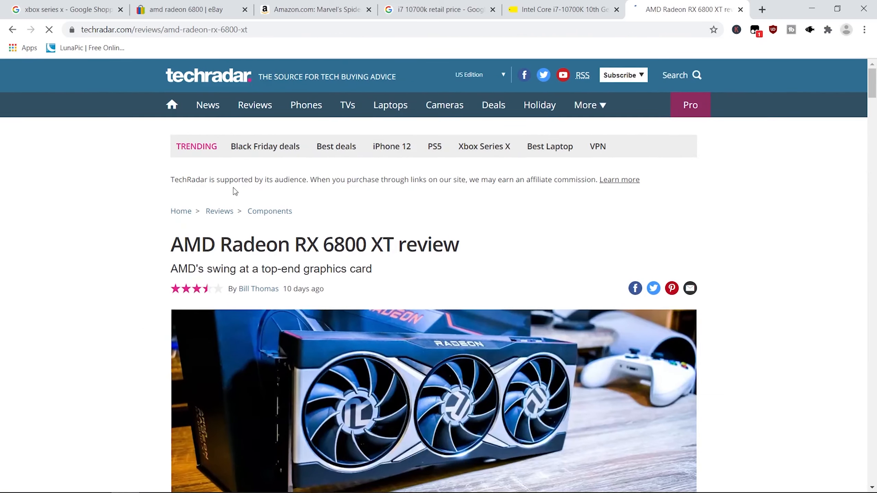
scroll(down, 3)
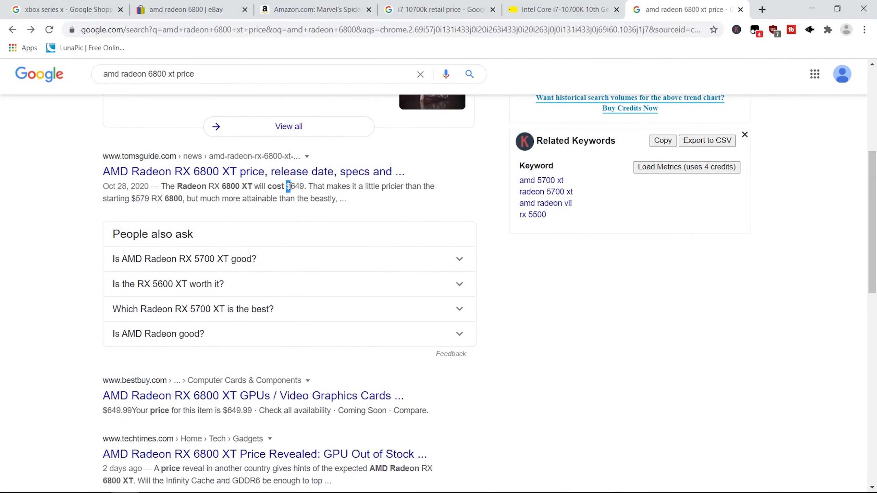
click(313, 9)
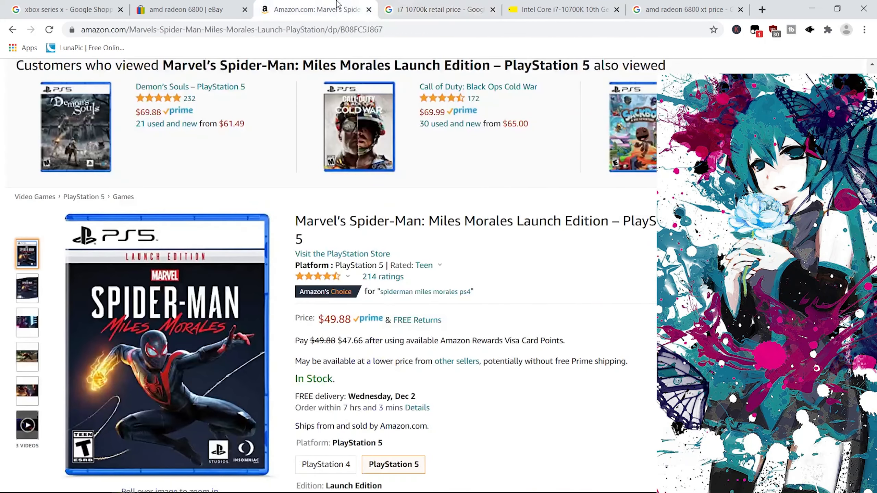
Step: Browse the amd radeon 6800 eBay listings to the end of page 1, down to $1,100
click(184, 9)
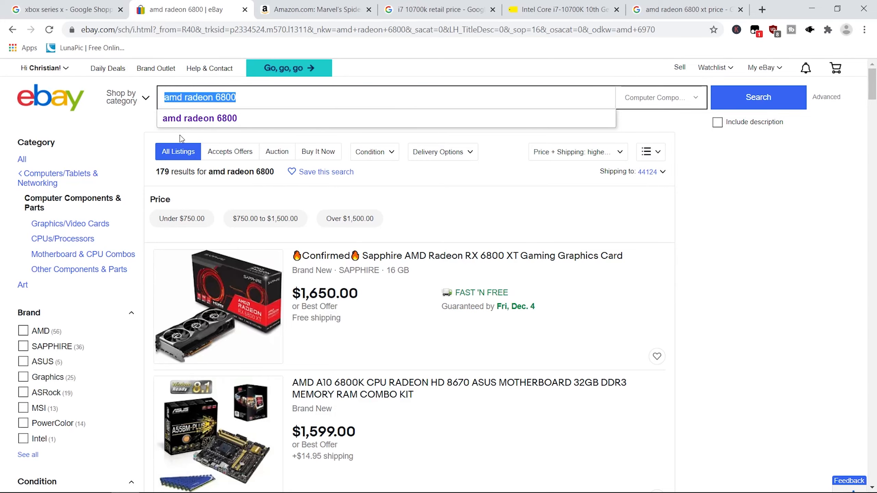
scroll(down, 3)
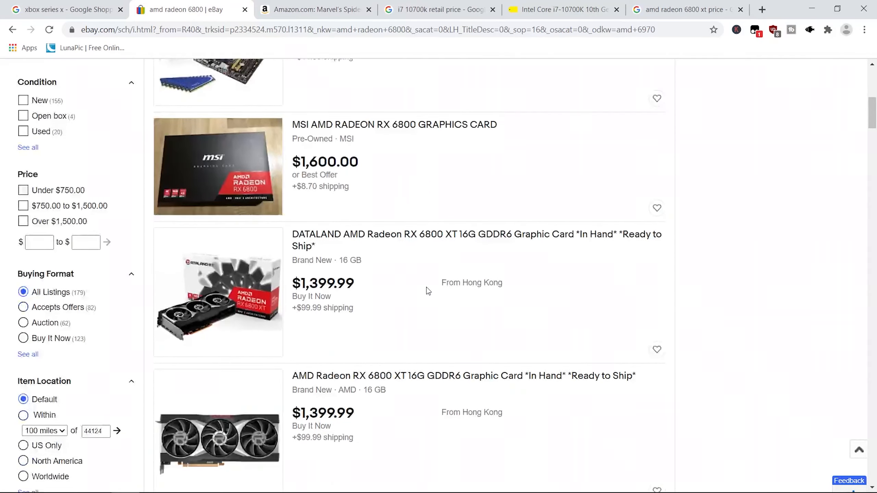
scroll(down, 3)
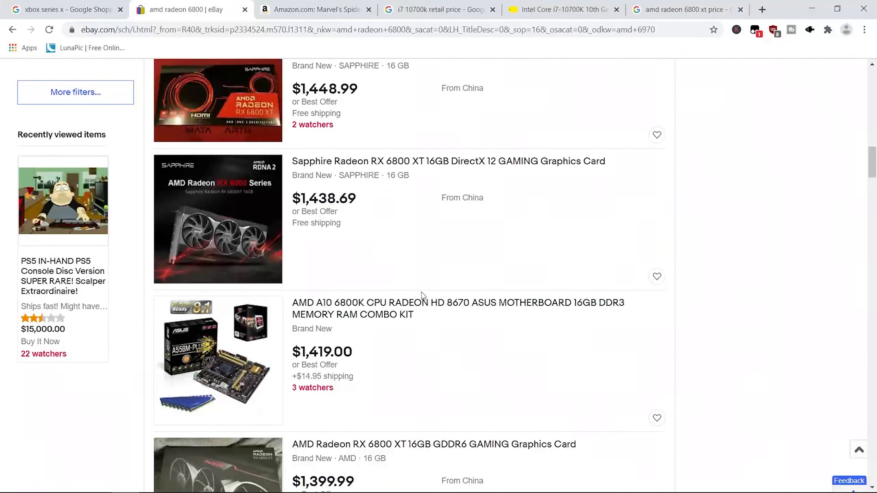
scroll(down, 3)
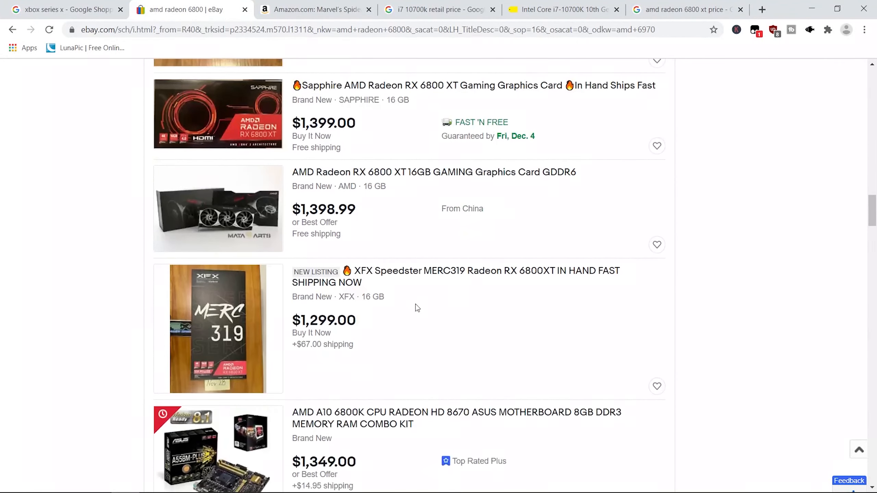
scroll(down, 3)
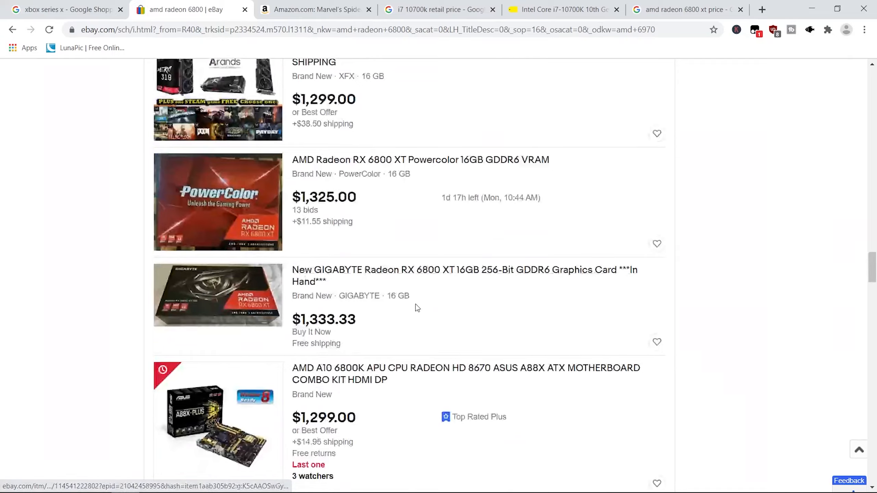
scroll(down, 3)
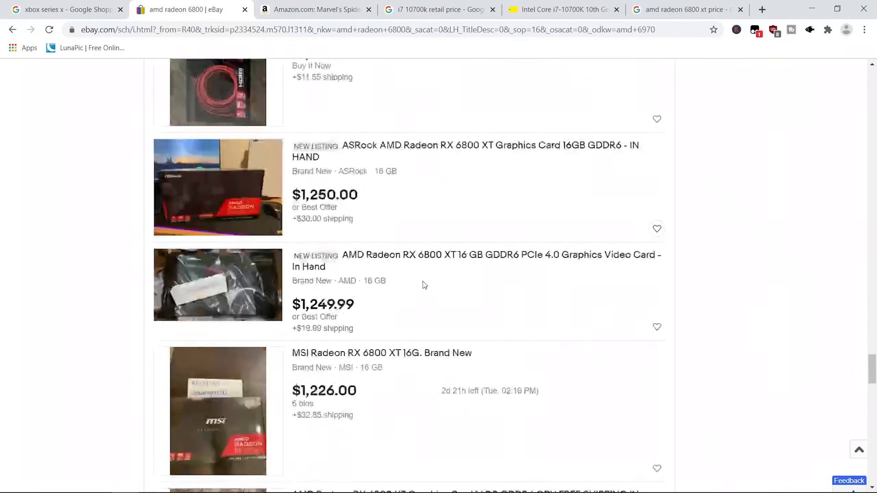
scroll(down, 3)
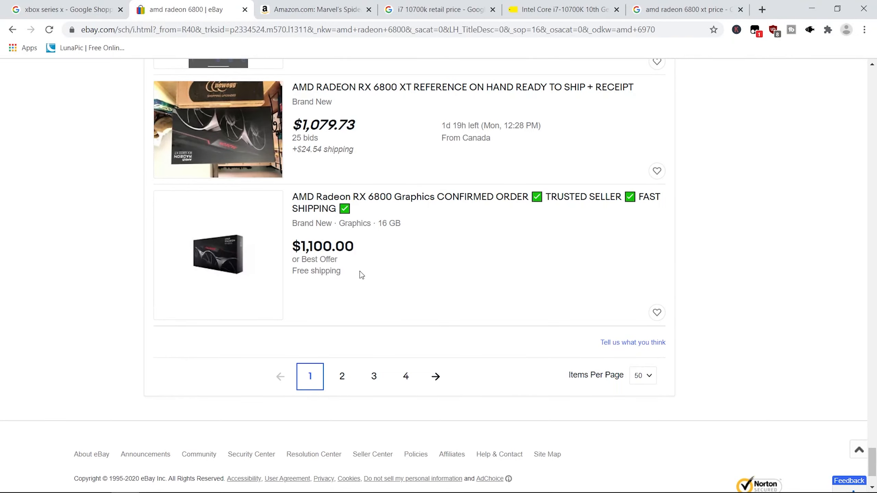
mouse_move(352, 279)
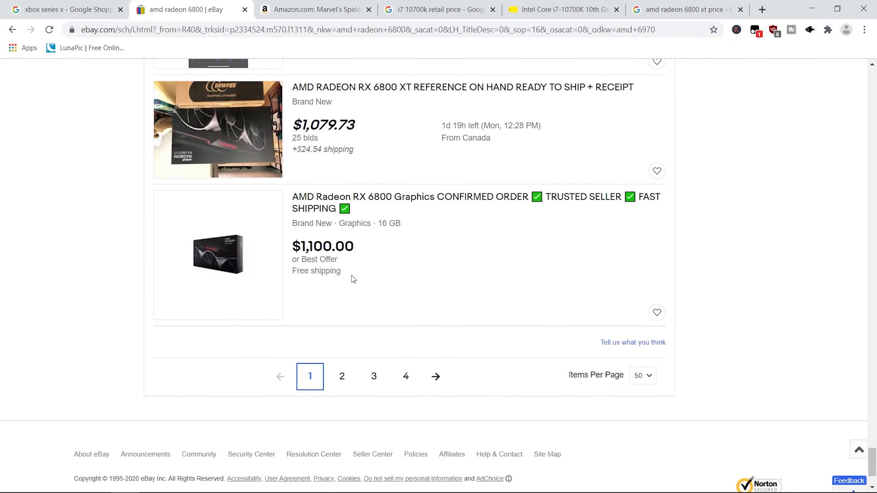